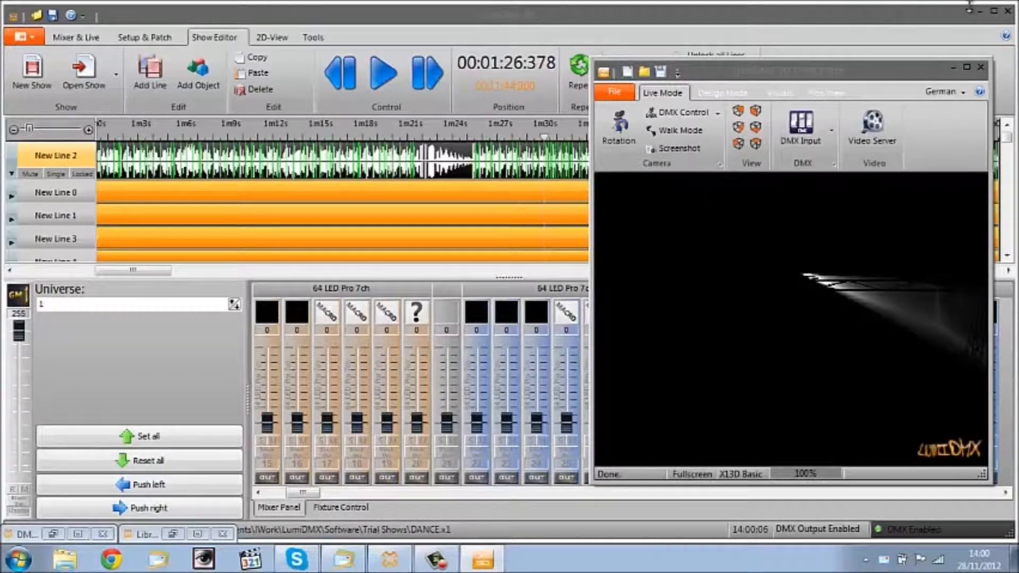
# Minimize the main LumiDMX window and maximize the 3D Visualizer window.
pyautogui.click(952, 68)
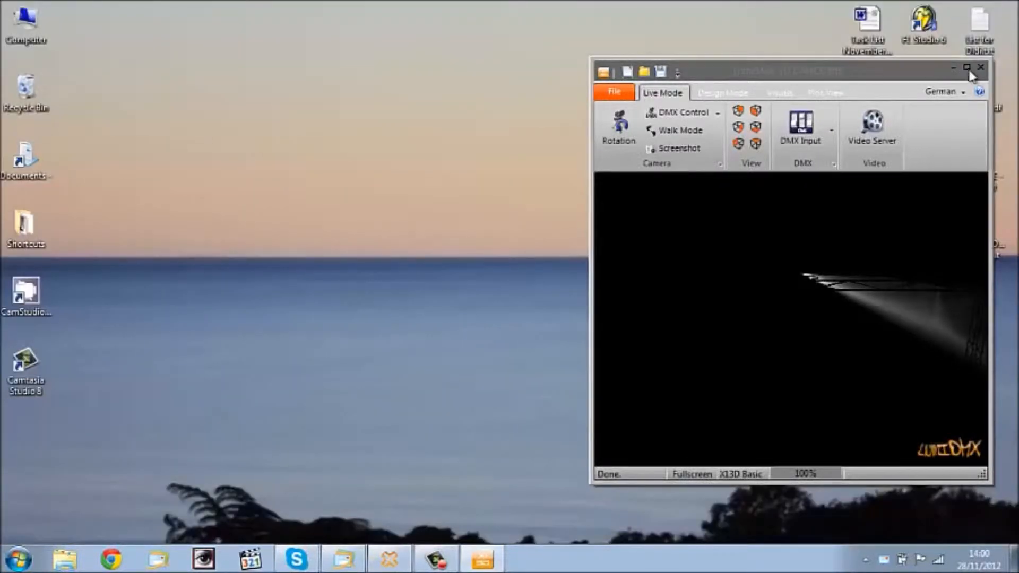
pyautogui.click(968, 67)
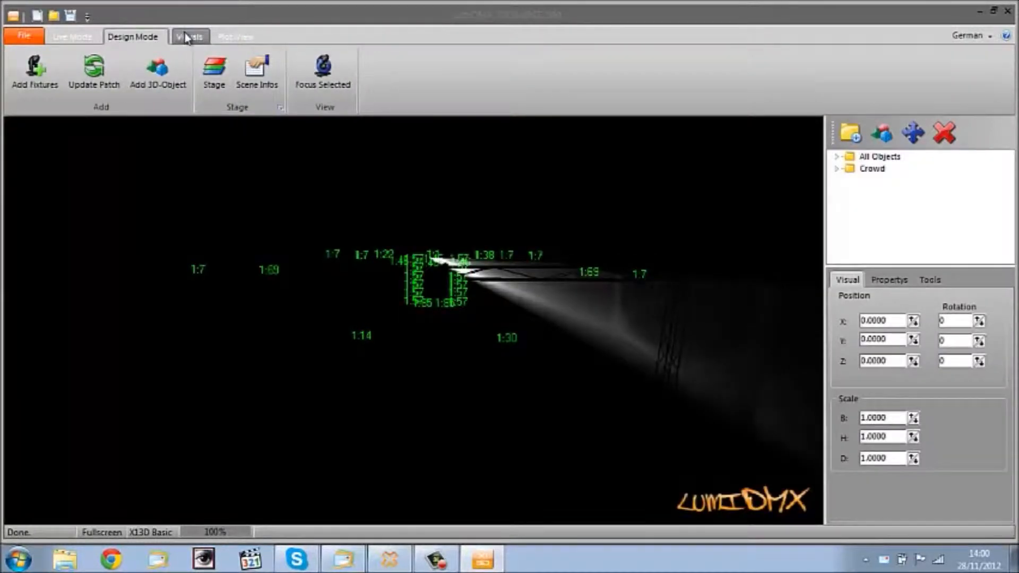
# Turn on Ambient Light and turn off Advanced Mode in the Visuals options for a brighter scene.
pyautogui.click(189, 37)
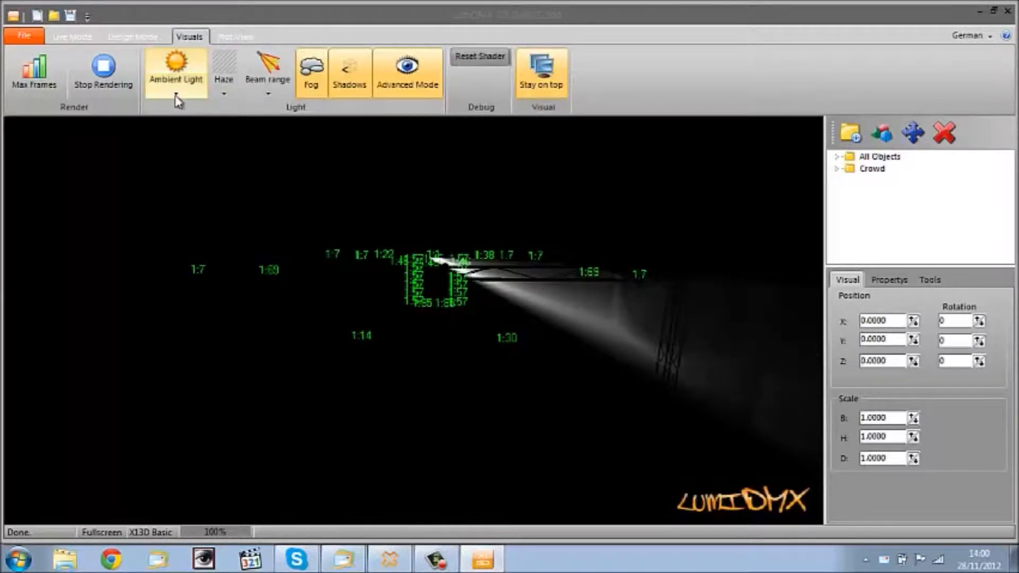
pyautogui.click(176, 95)
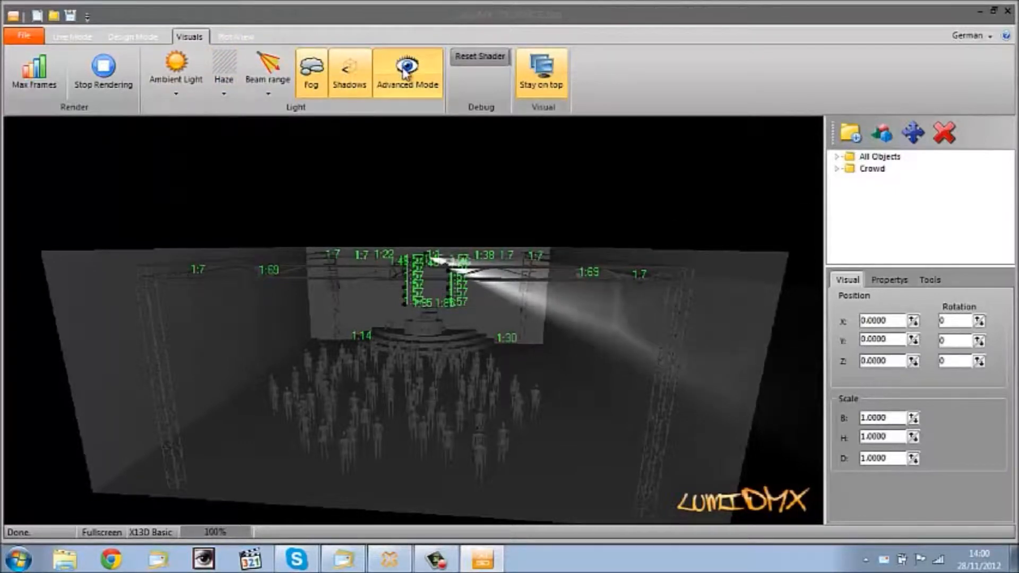
pyautogui.click(407, 72)
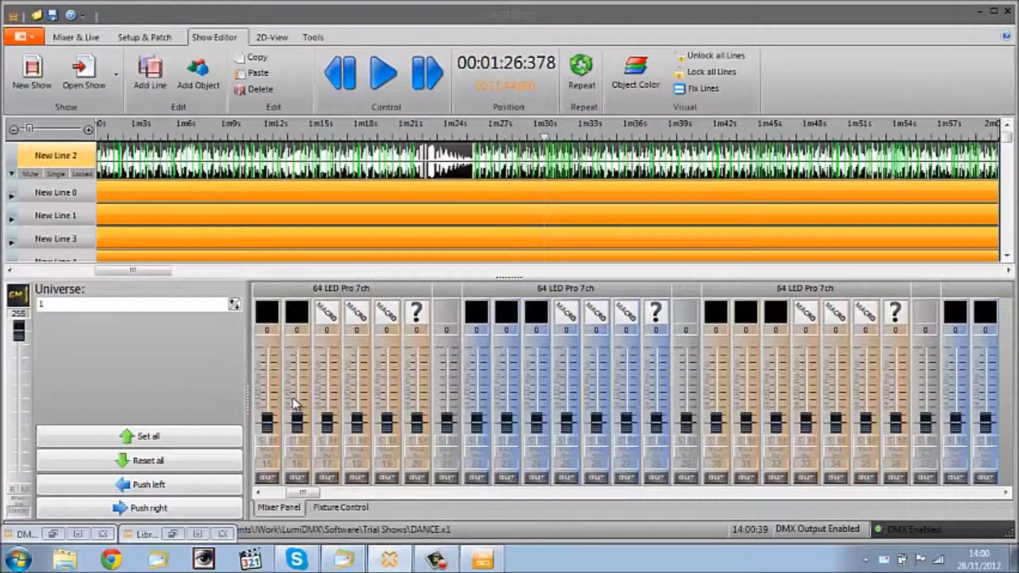
# Scroll the LumiDMX mixer and switch back to the 3D Visualizer window.
pyautogui.hscroll(-3)
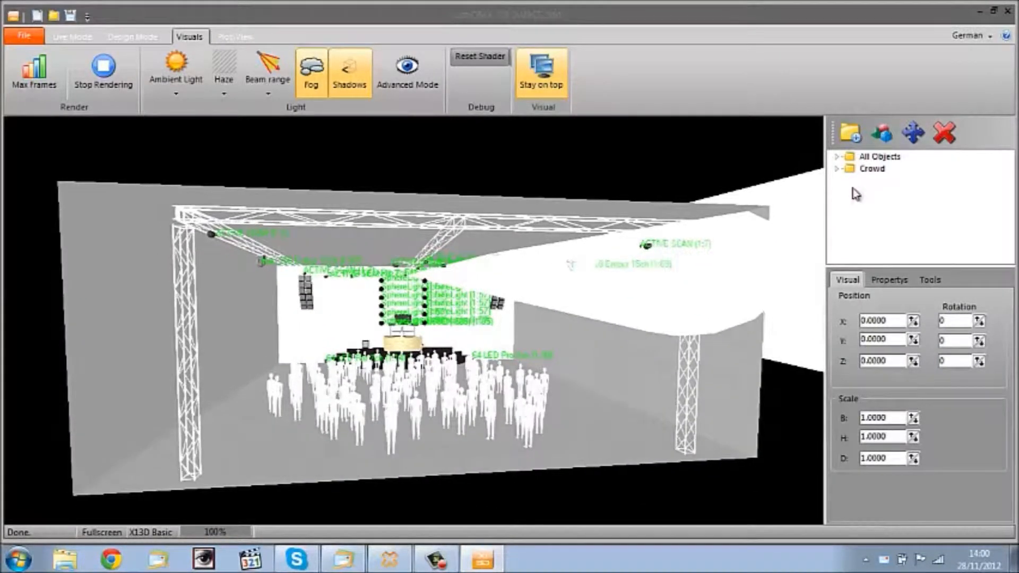
# Move closer to the stage and expand All Objects in the object tree.
pyautogui.click(175, 98)
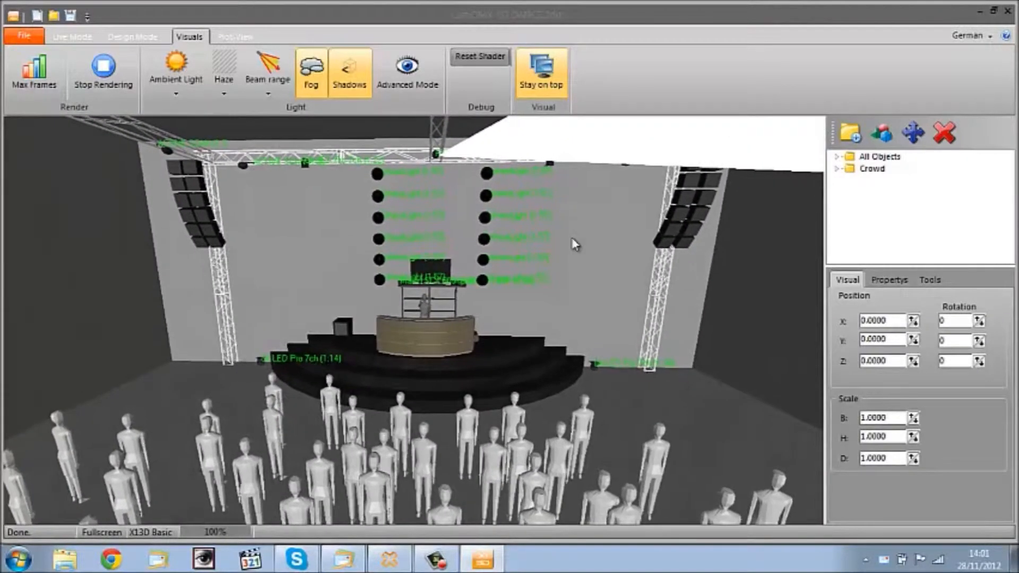
pyautogui.click(839, 156)
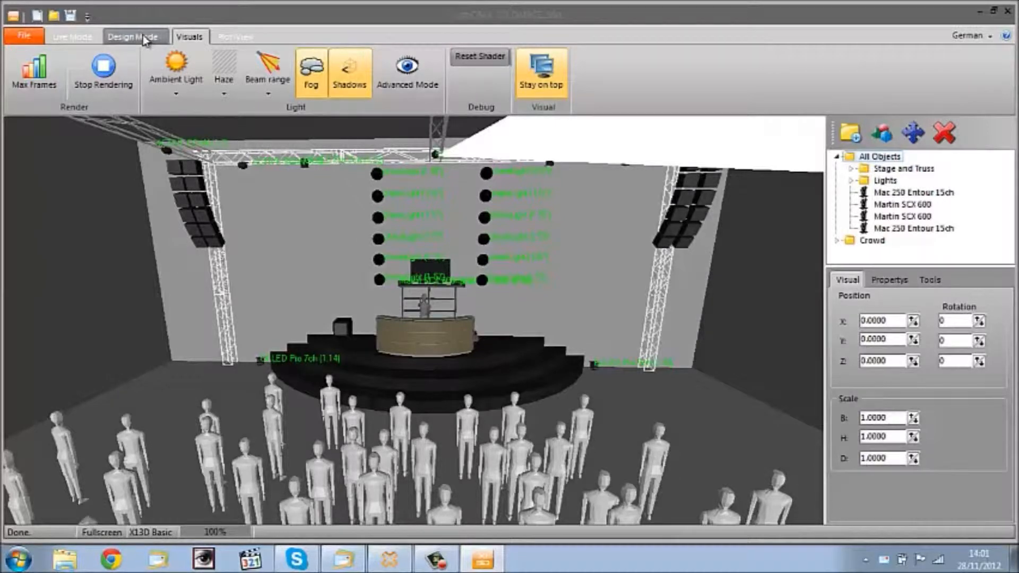
# In Design Mode, expand Stage and Truss and select SpeakerArray.3dsx to view its position and rotation.
pyautogui.click(134, 36)
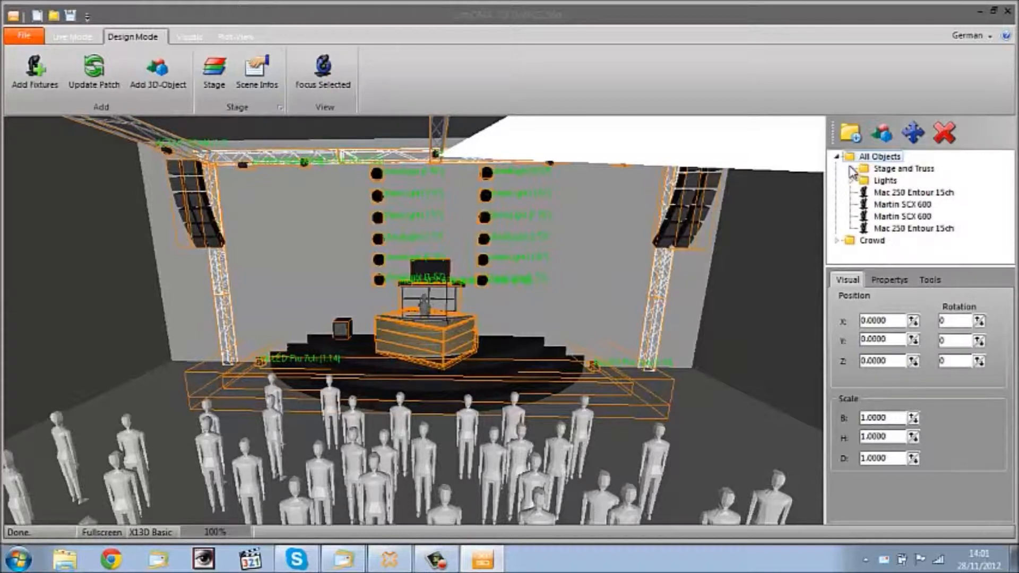
pyautogui.click(854, 169)
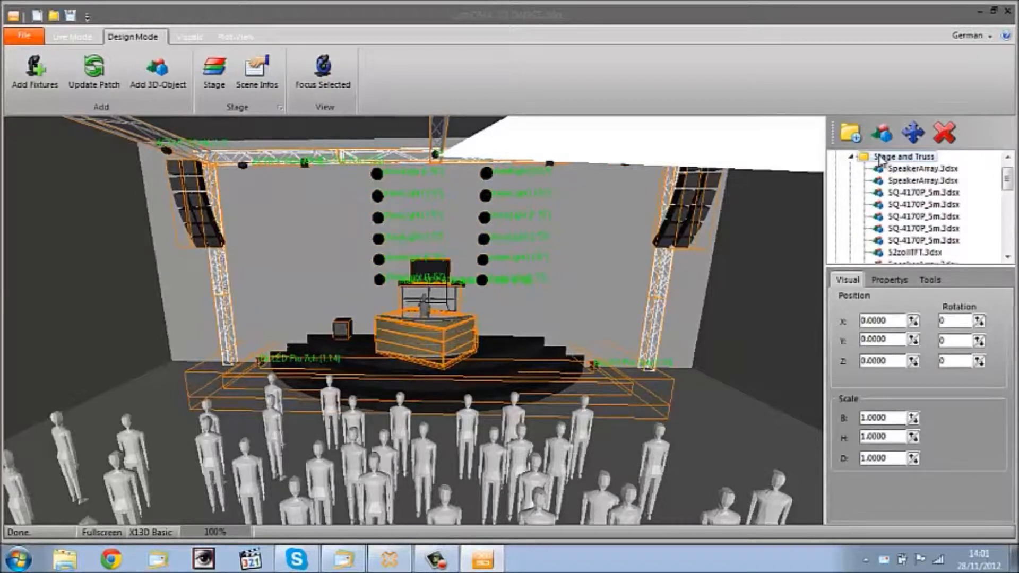
pyautogui.click(918, 168)
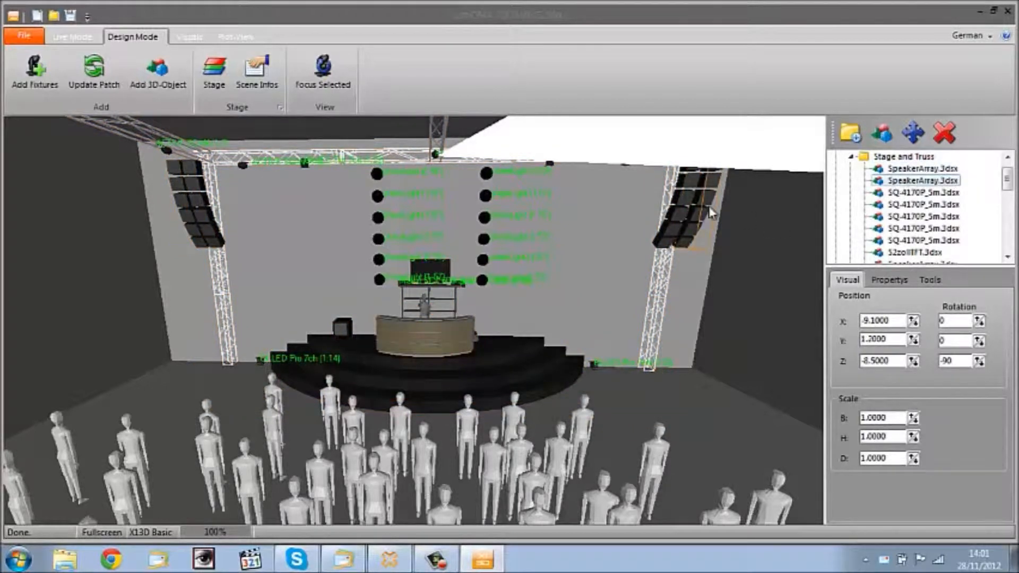
pyautogui.click(918, 169)
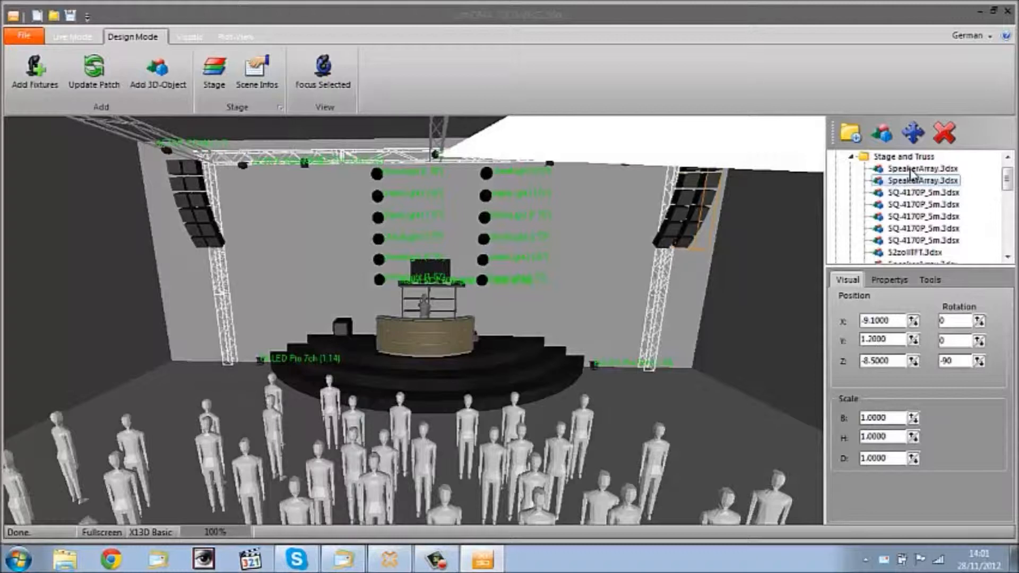
pyautogui.moveTo(986, 186)
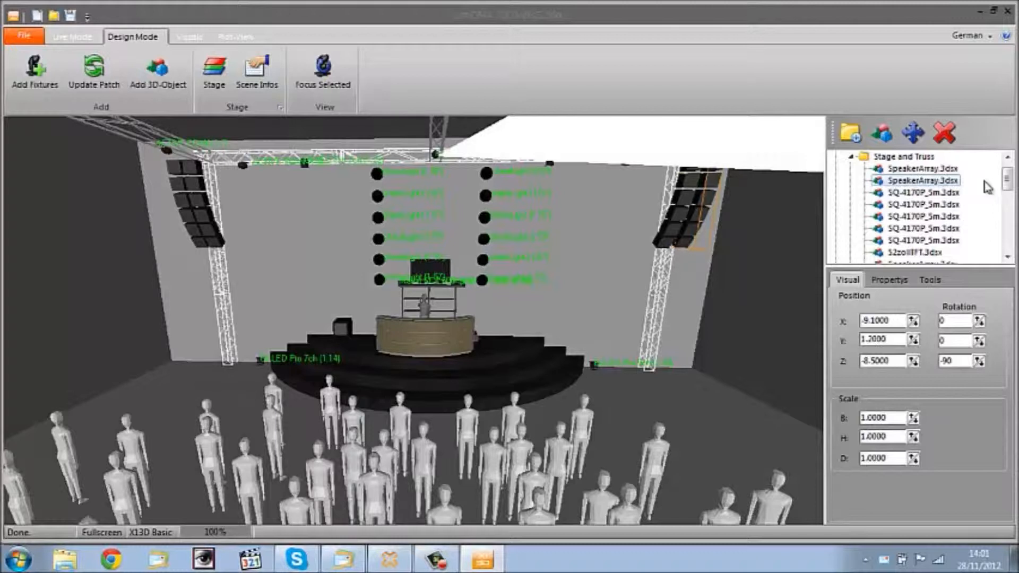
pyautogui.scroll(-3)
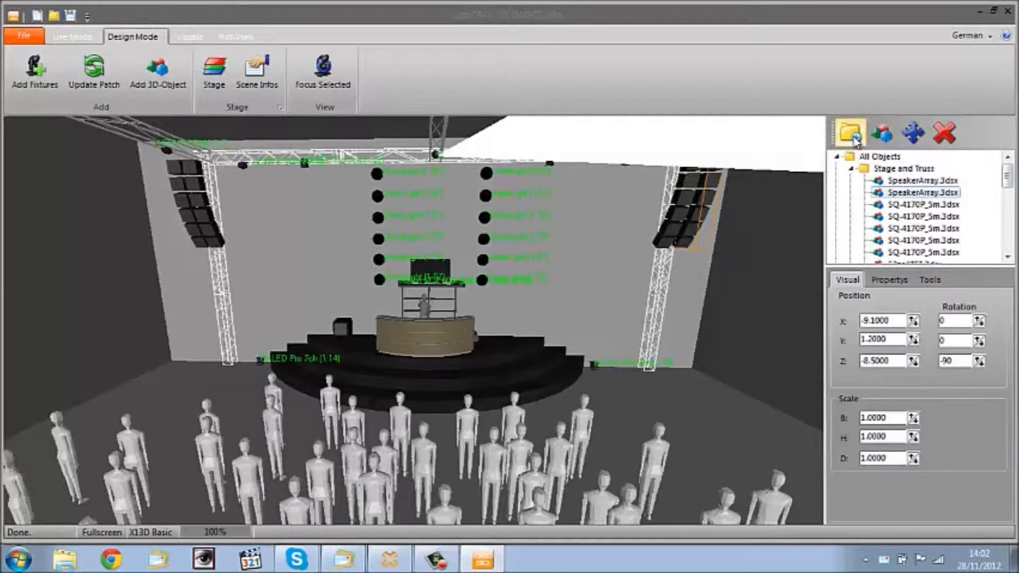
pyautogui.moveTo(881, 133)
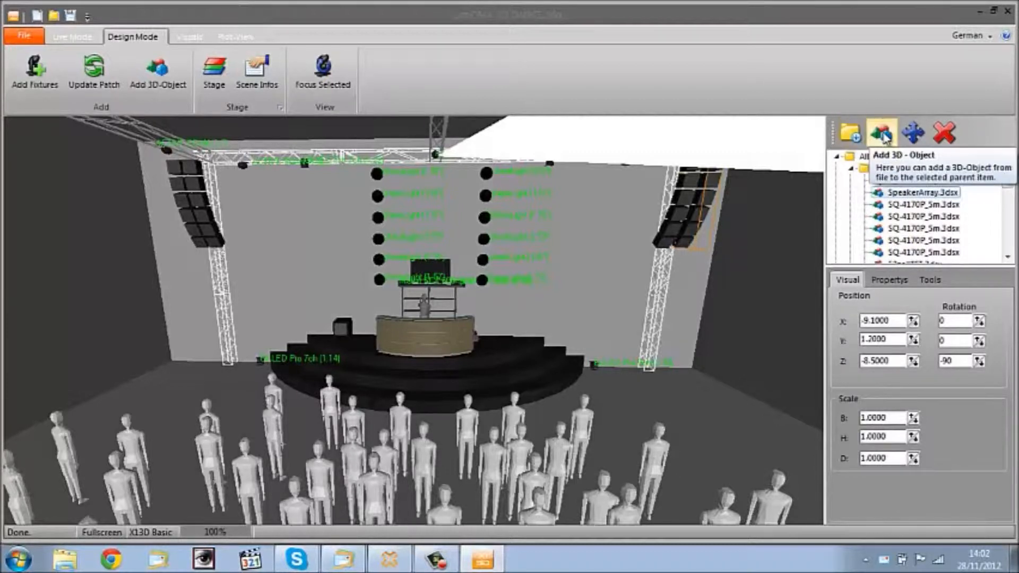
# Load 3P-30x30x400.3dsx from the LumiDMX objects\Truss model library into the scene.
pyautogui.click(881, 132)
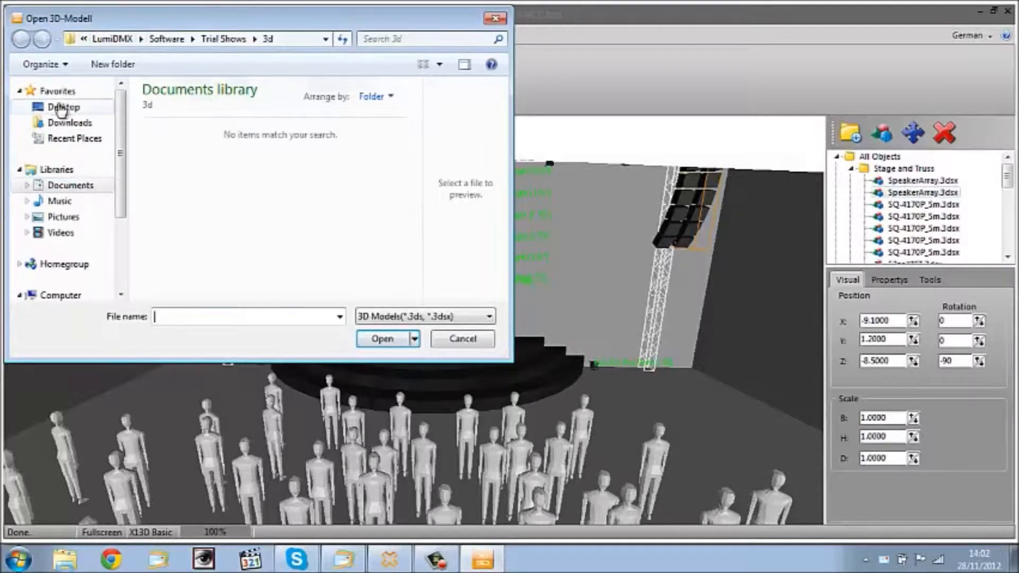
pyautogui.click(61, 294)
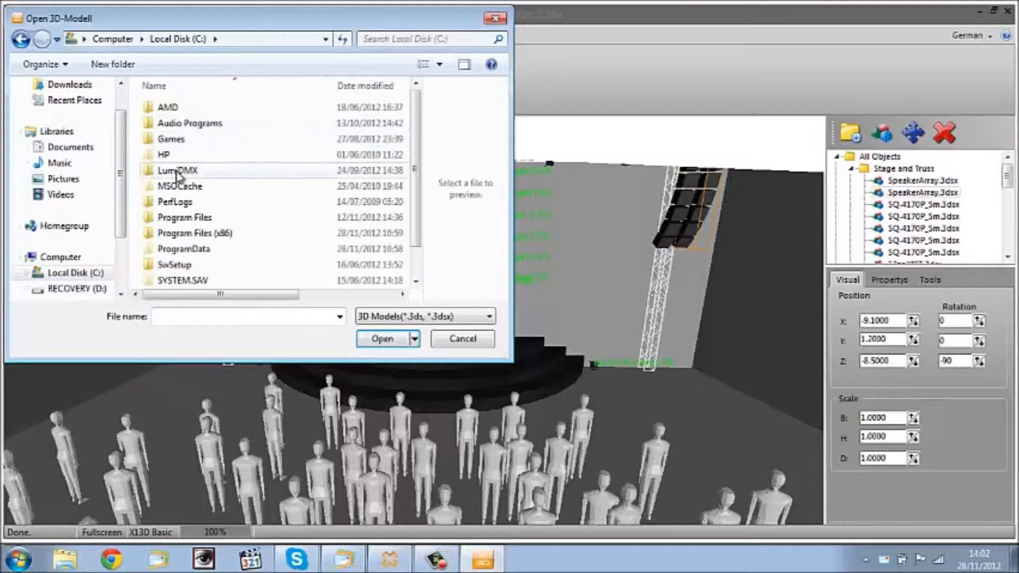
pyautogui.doubleClick(177, 169)
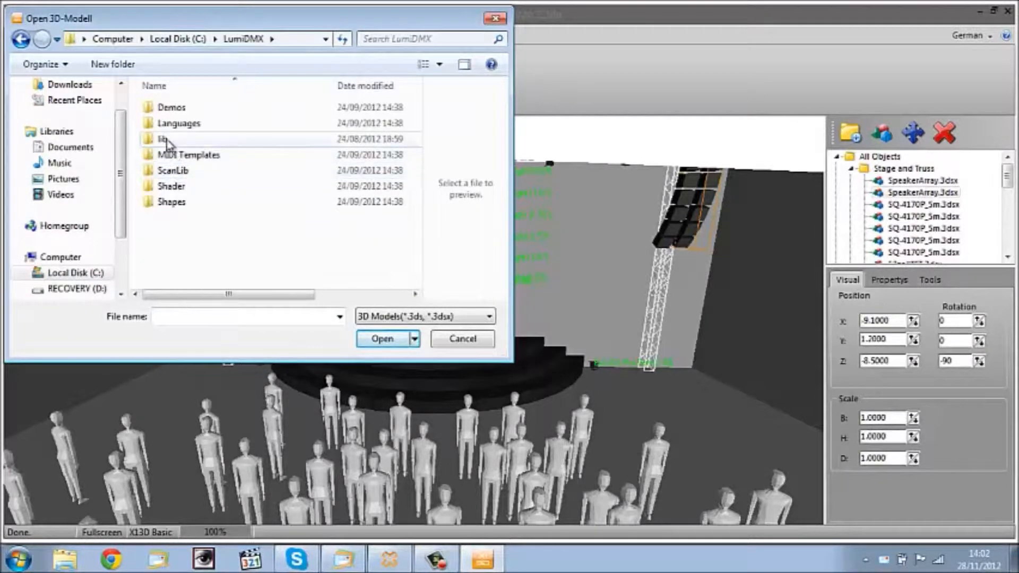
pyautogui.doubleClick(163, 139)
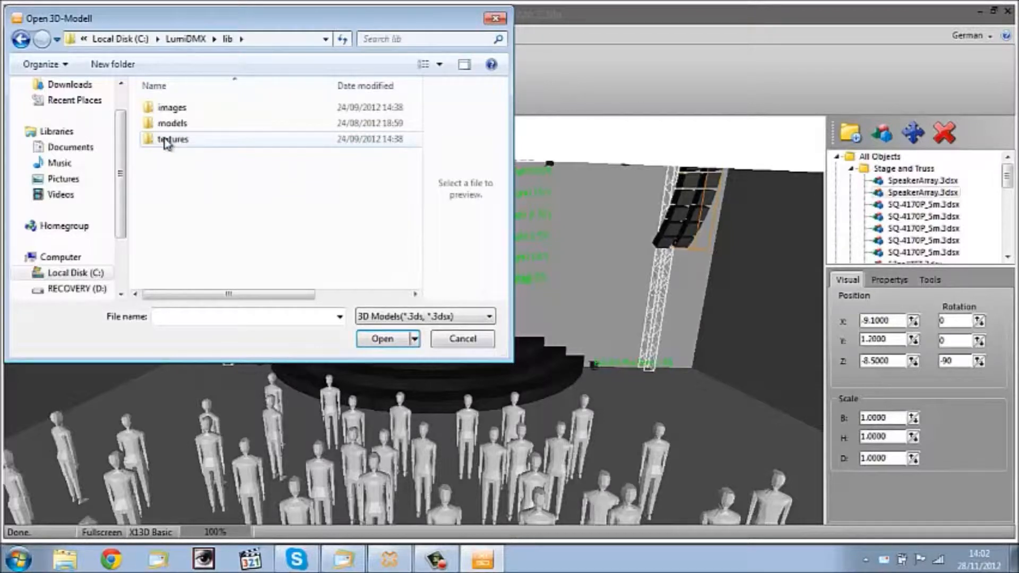
pyautogui.doubleClick(172, 123)
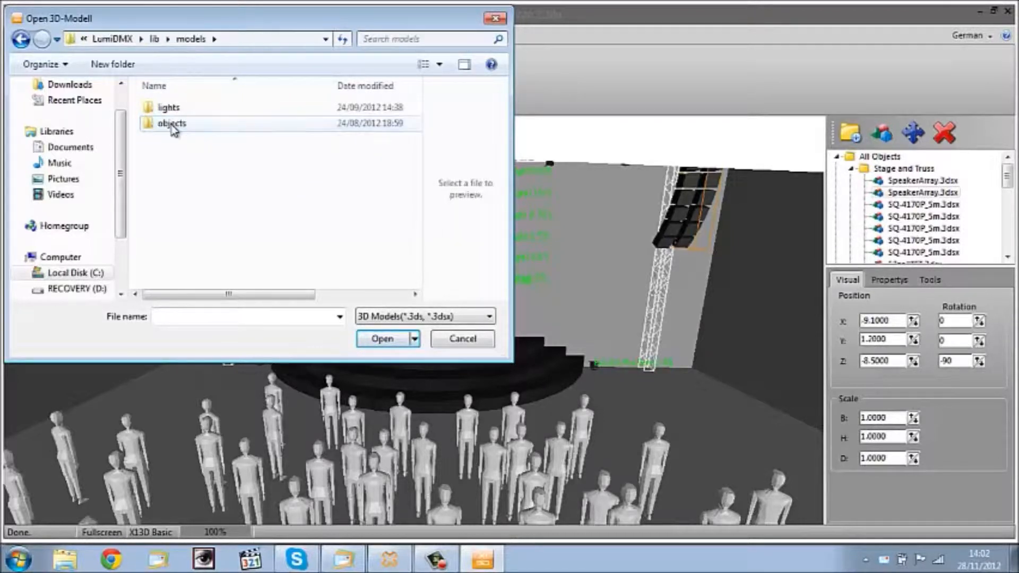
pyautogui.doubleClick(172, 122)
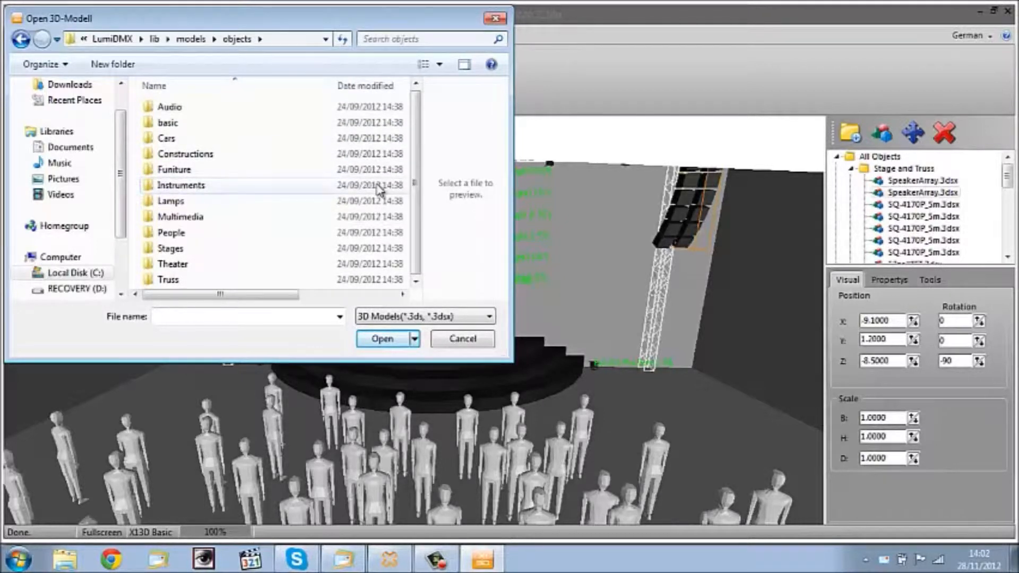
pyautogui.doubleClick(167, 279)
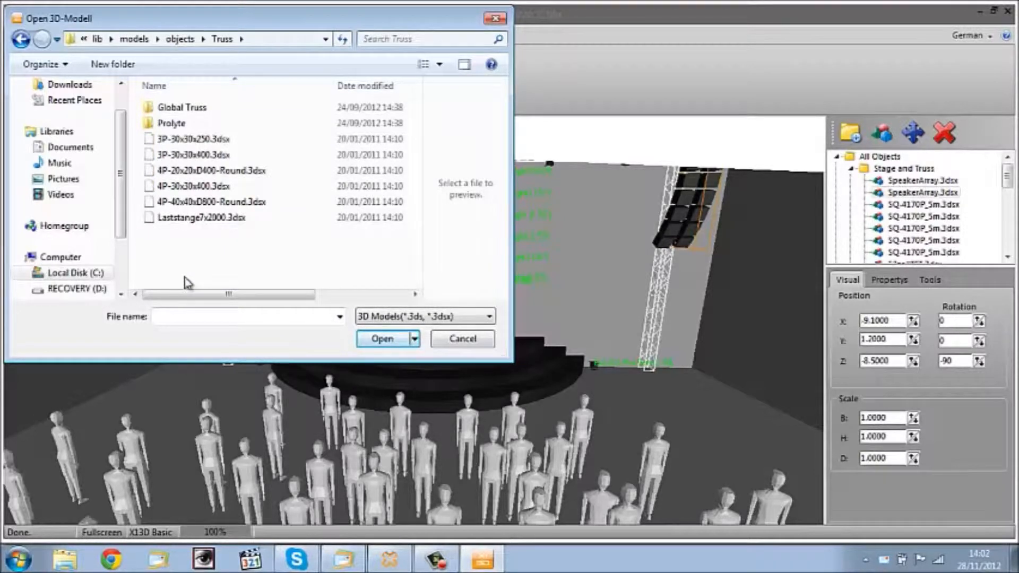
pyautogui.moveTo(238, 243)
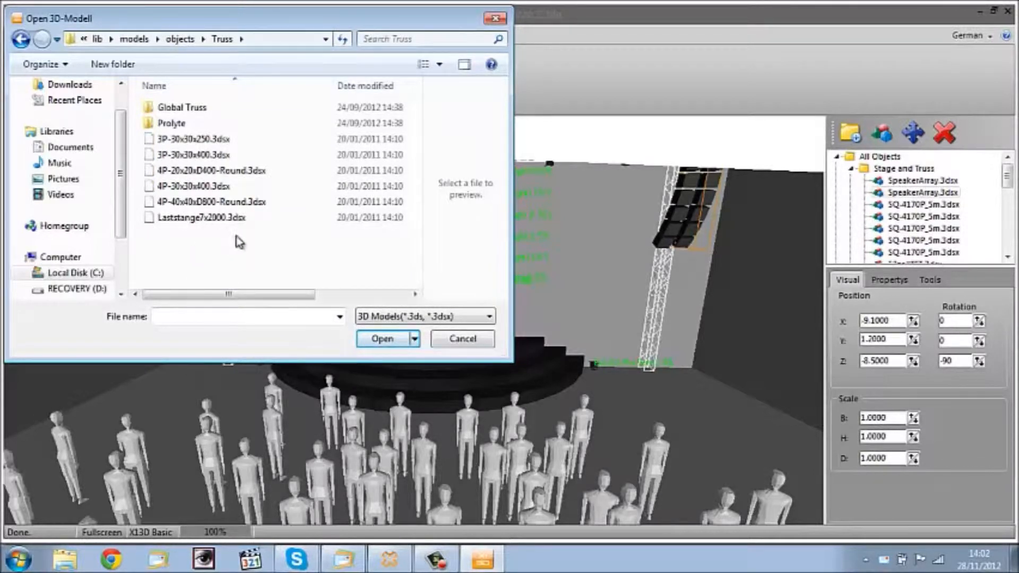
pyautogui.click(192, 155)
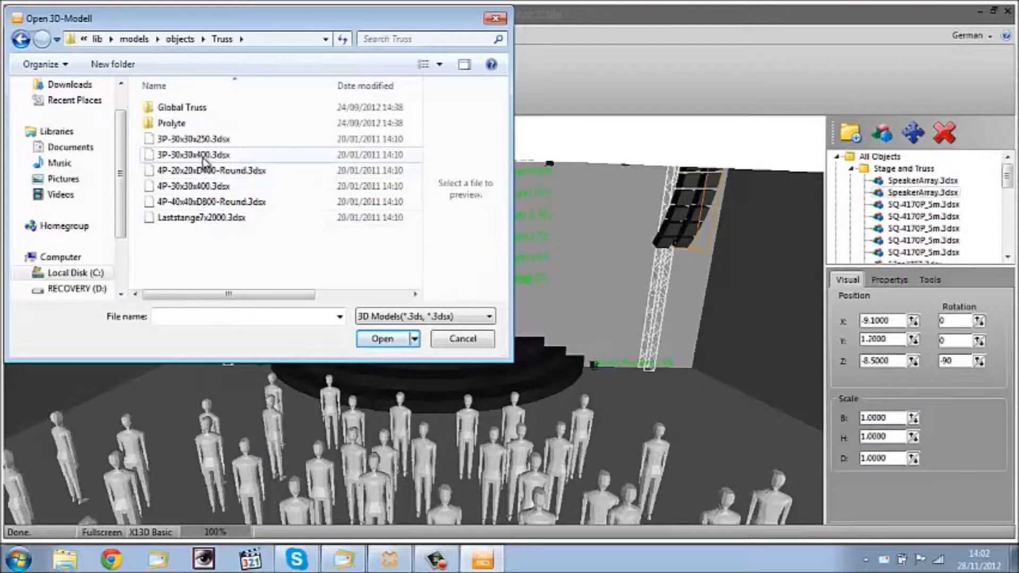
pyautogui.click(192, 155)
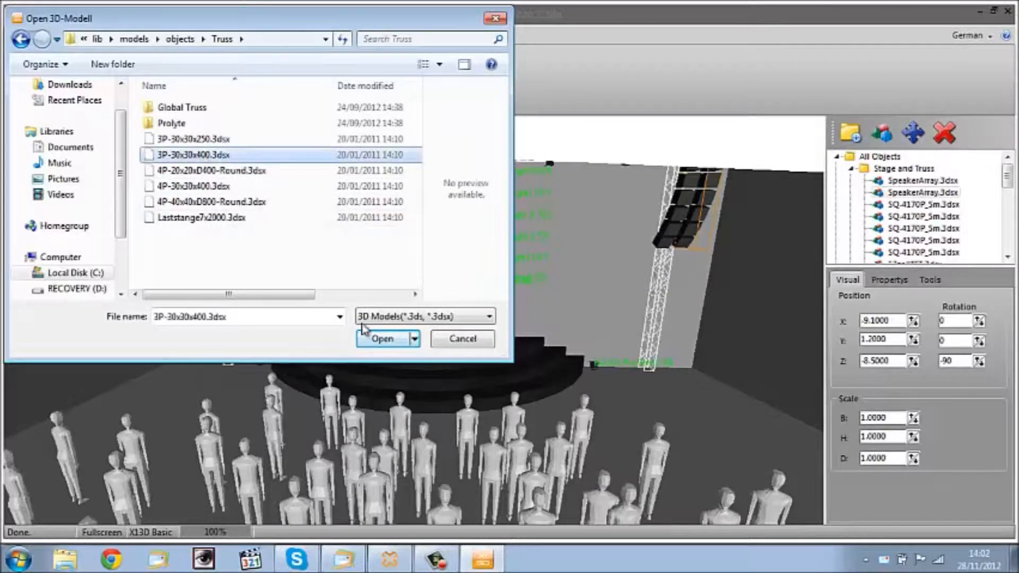
pyautogui.click(381, 339)
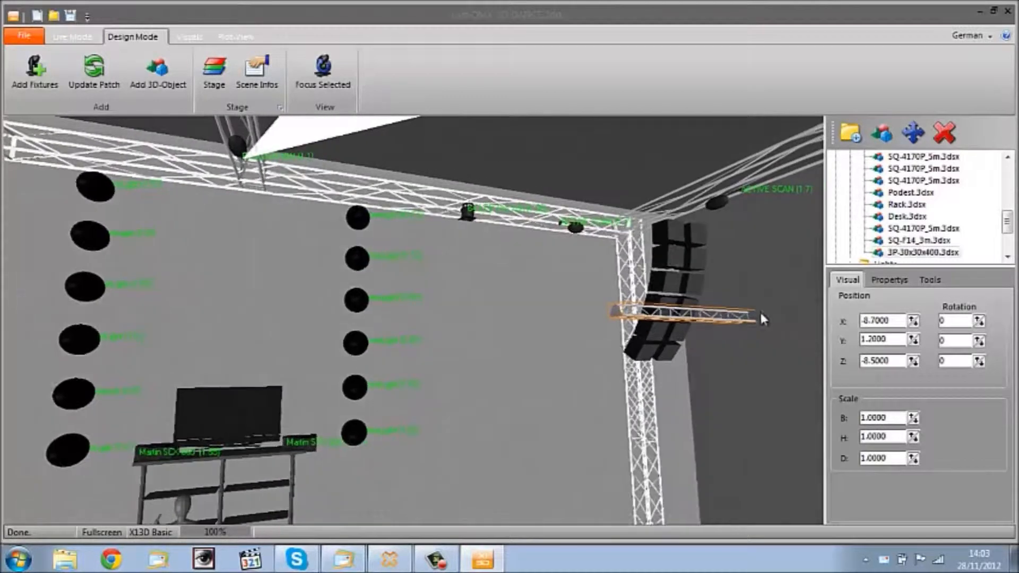
pyautogui.moveTo(323, 70)
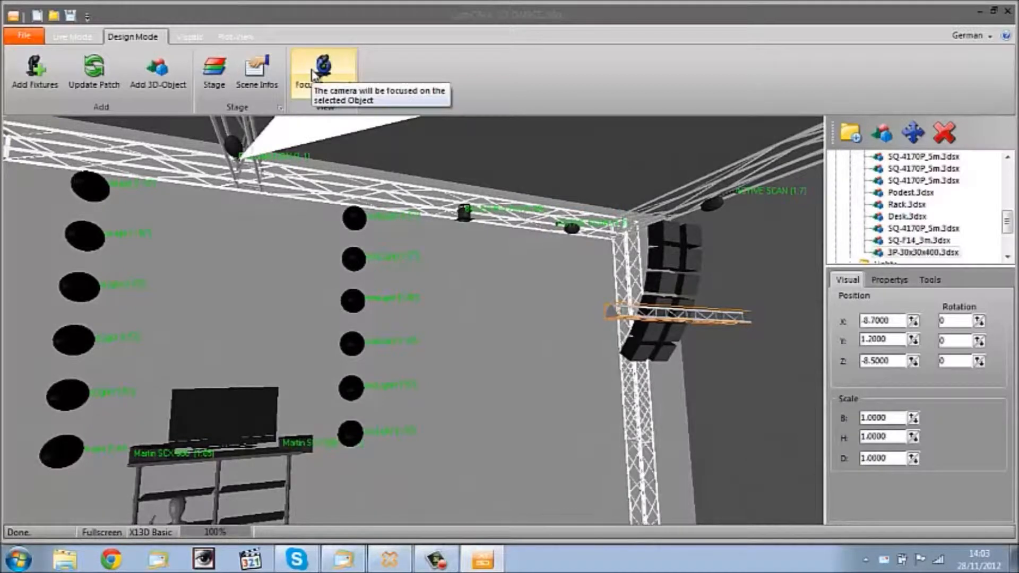
# Focus on the new truss, set Rotation X to 90 and adjust its X, Y, Z position.
pyautogui.click(323, 72)
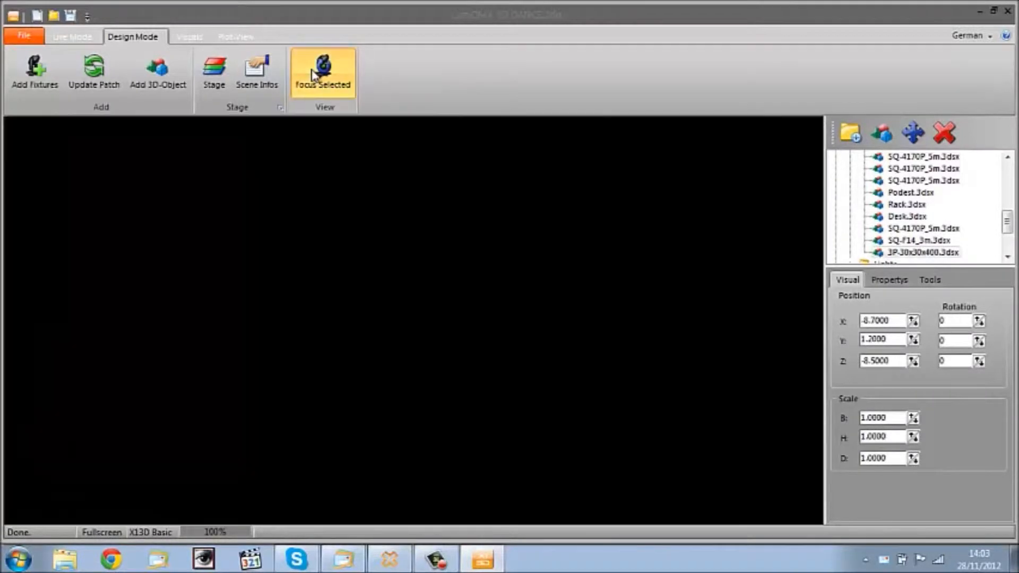
pyautogui.click(323, 71)
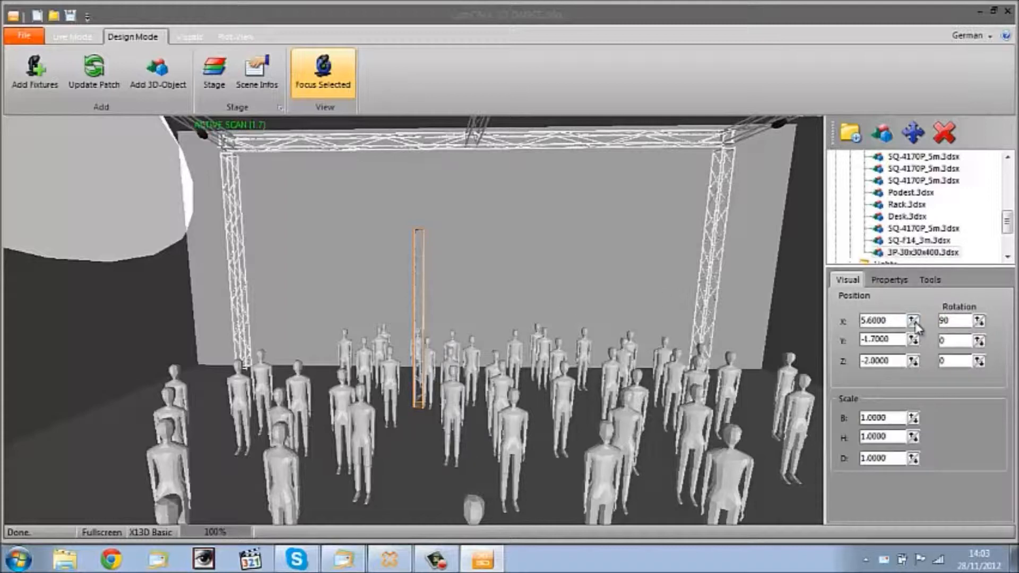
pyautogui.click(915, 317)
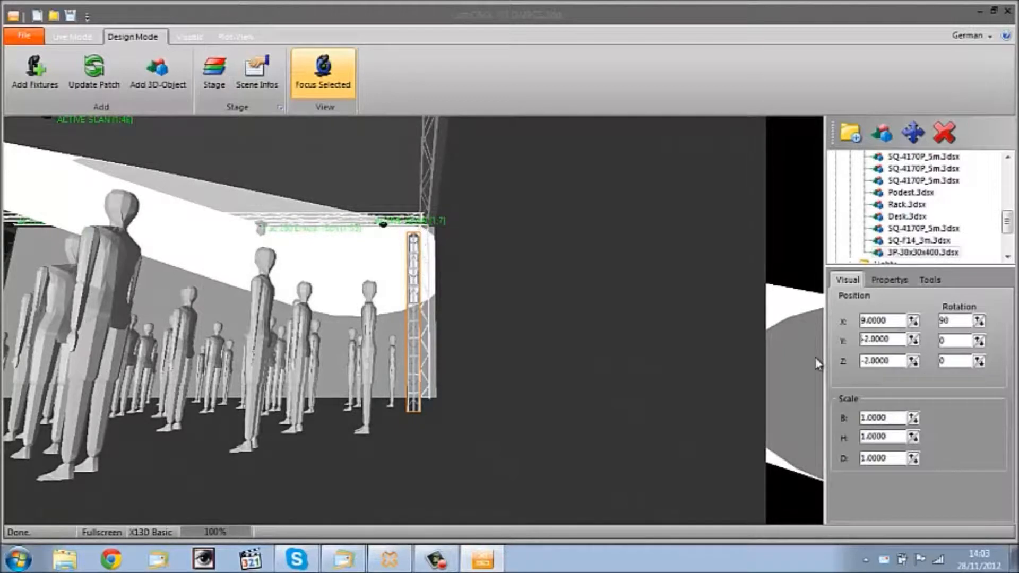
pyautogui.click(881, 321)
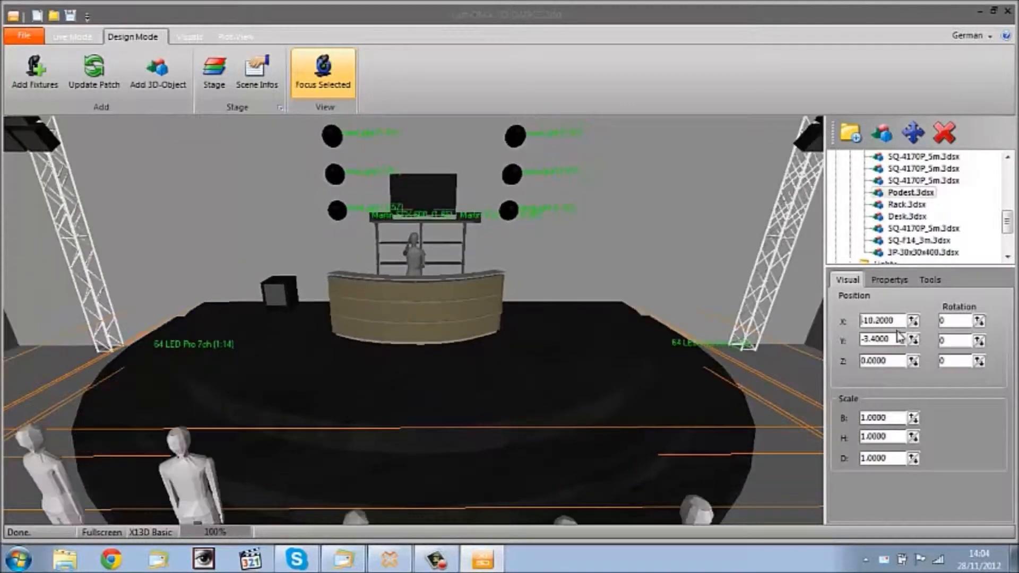
# Select Podest.3dsx and lower its Position X to -11.9.
pyautogui.click(914, 323)
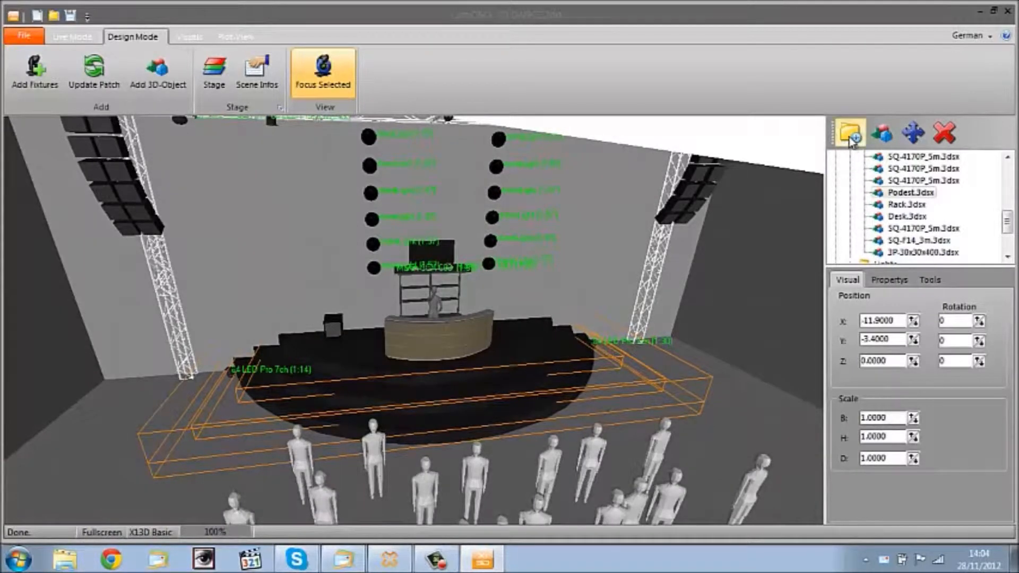
# Load grandpiano.3DSx from the objects\Instruments model folder into the scene.
pyautogui.click(849, 132)
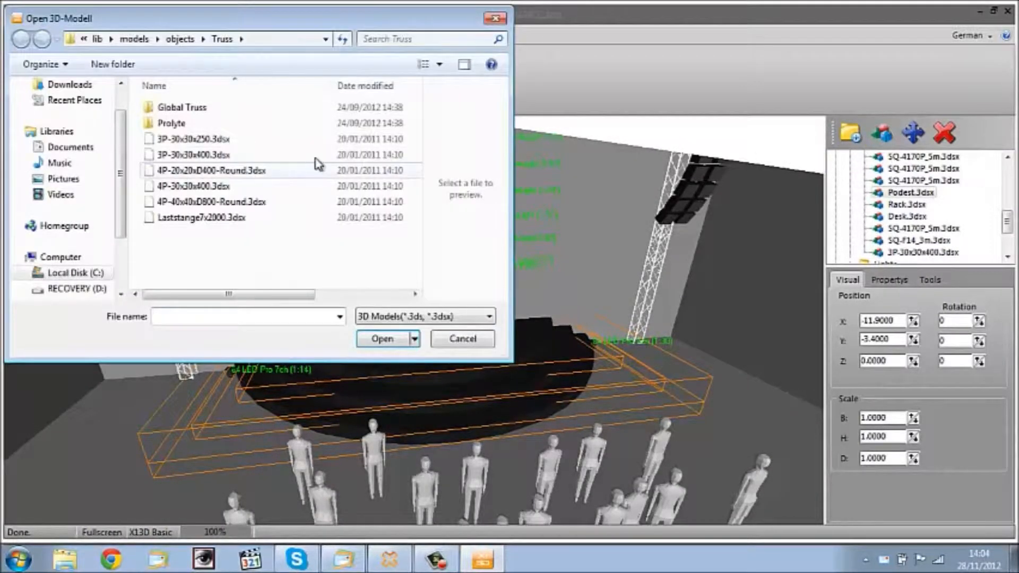
pyautogui.click(237, 38)
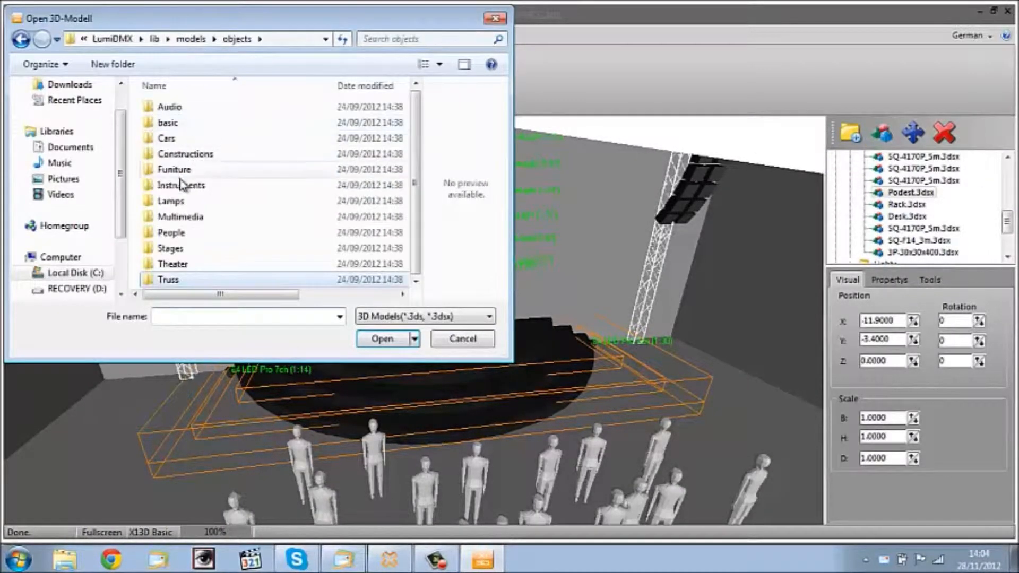
pyautogui.doubleClick(181, 185)
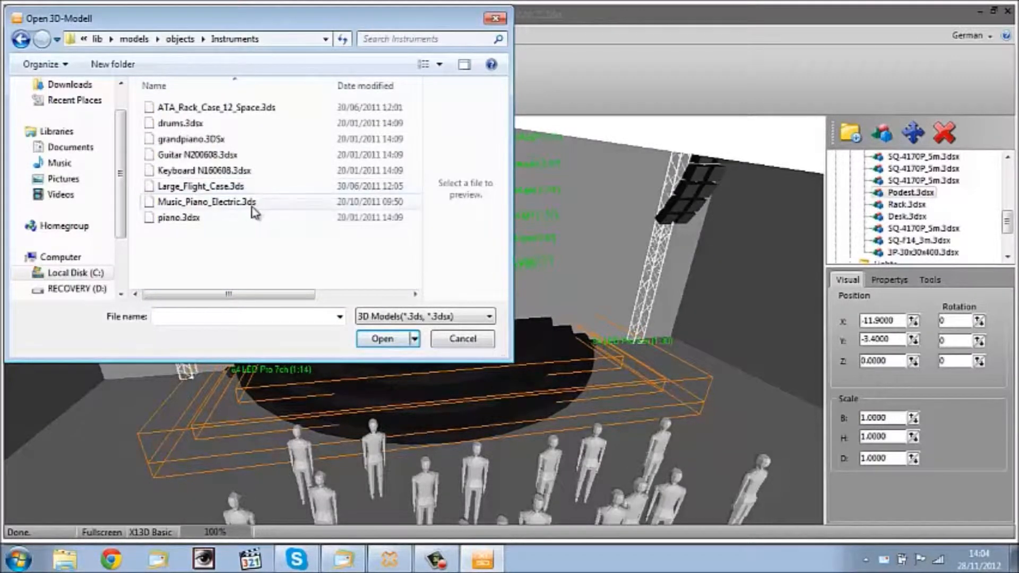
pyautogui.moveTo(217, 191)
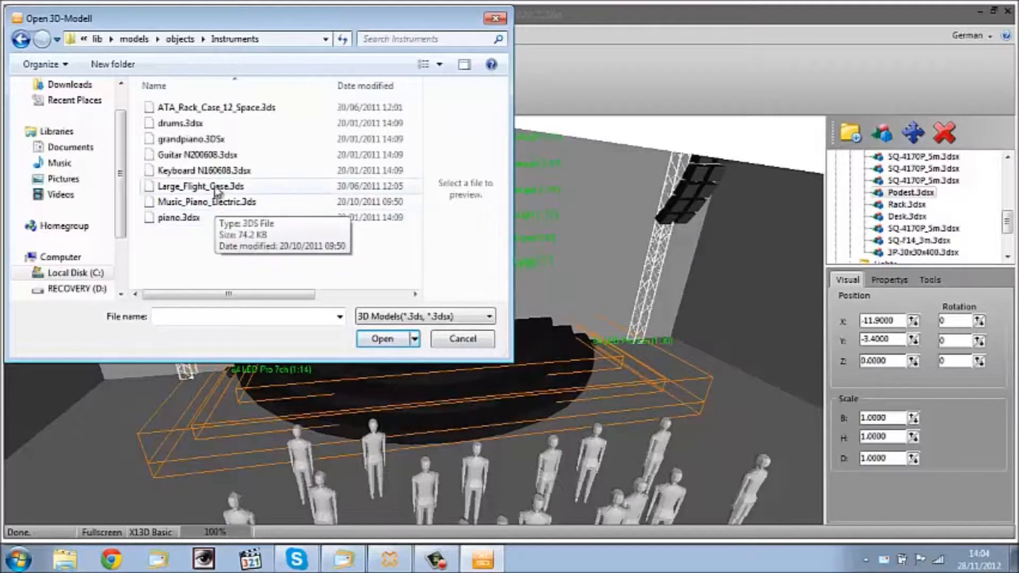
pyautogui.click(196, 154)
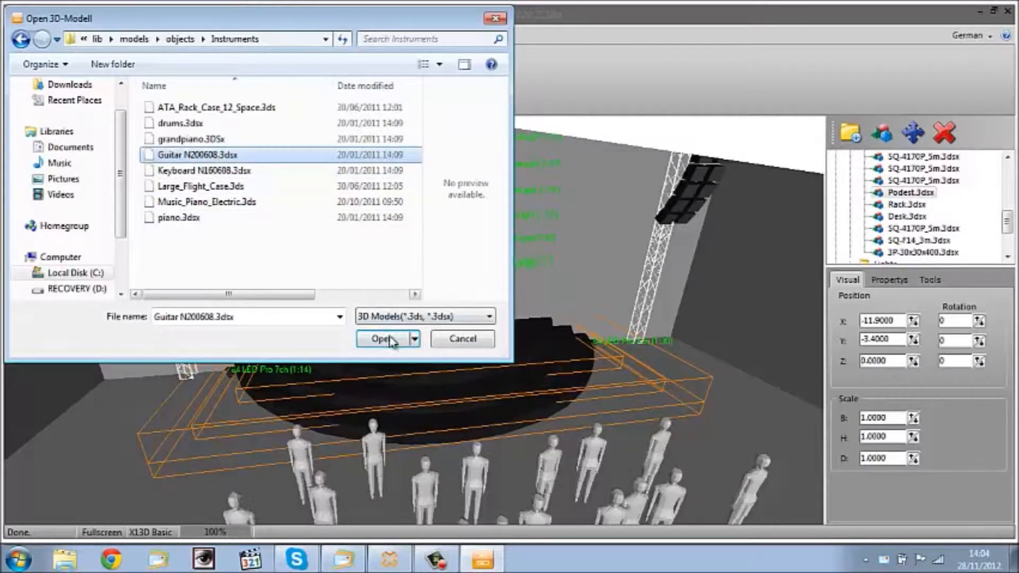
pyautogui.click(191, 139)
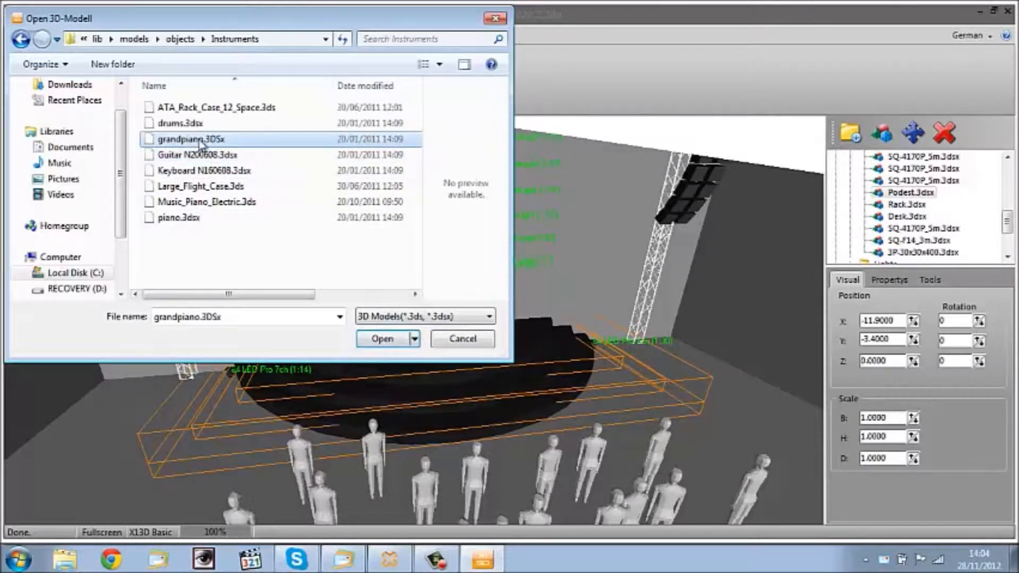
pyautogui.click(381, 339)
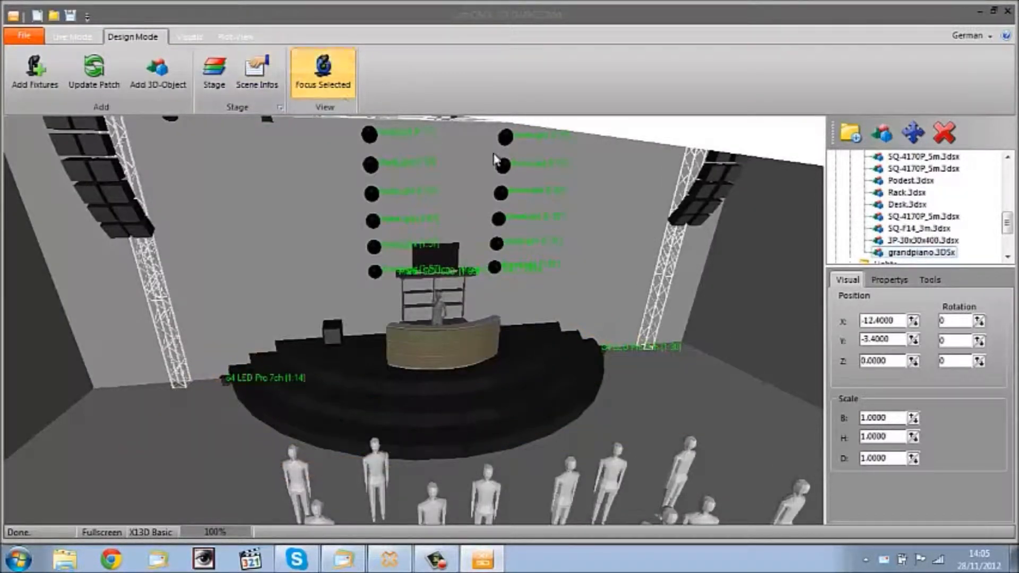
# Set the grand piano's Position X to -6.2 and Z to -8.3.
pyautogui.scroll(-3)
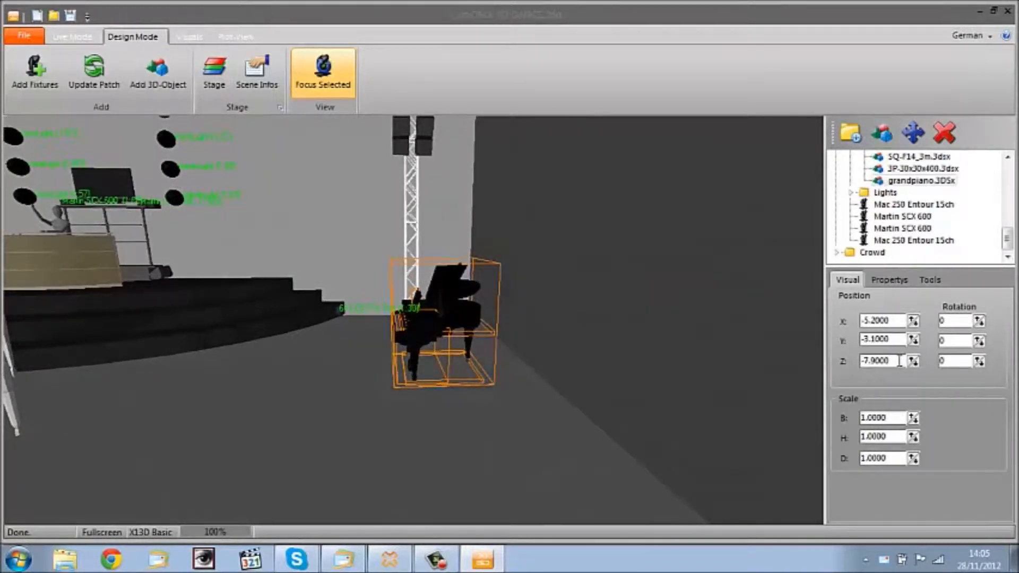
pyautogui.click(915, 364)
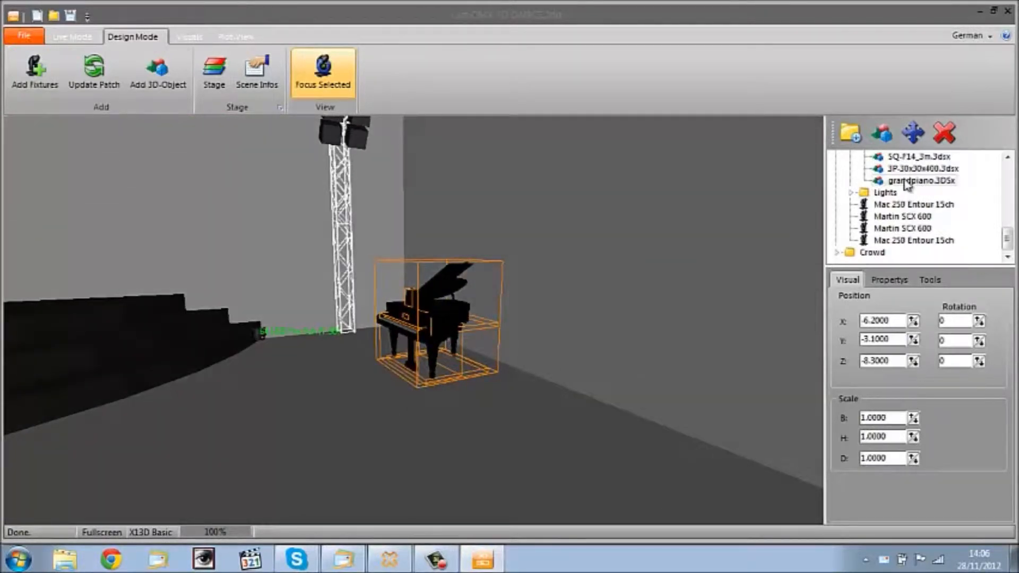
# Duplicate grandpiano.3DSx from its right-click menu in the object tree.
pyautogui.rightClick(923, 180)
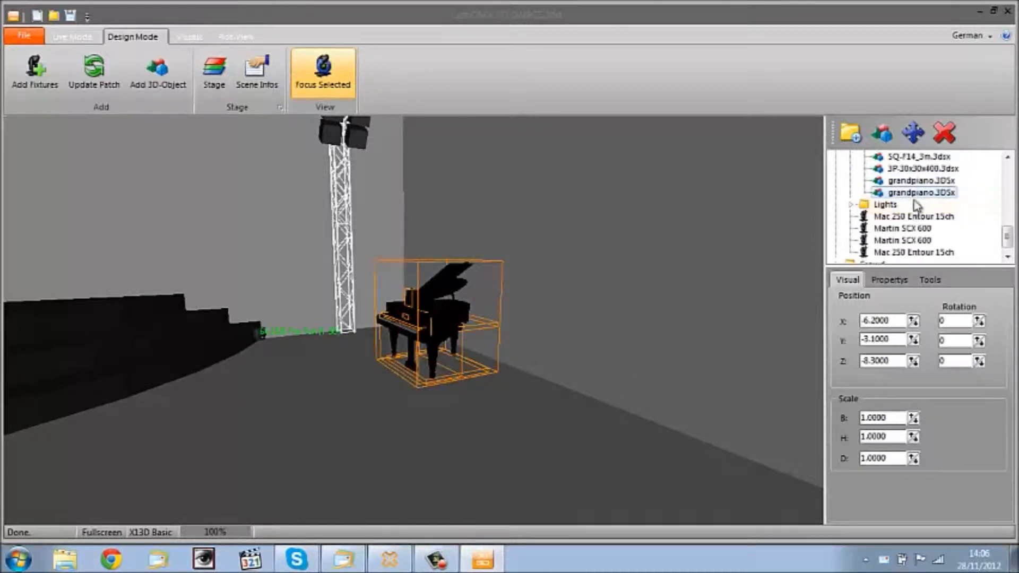
pyautogui.moveTo(874, 321)
pyautogui.write('8.3000')
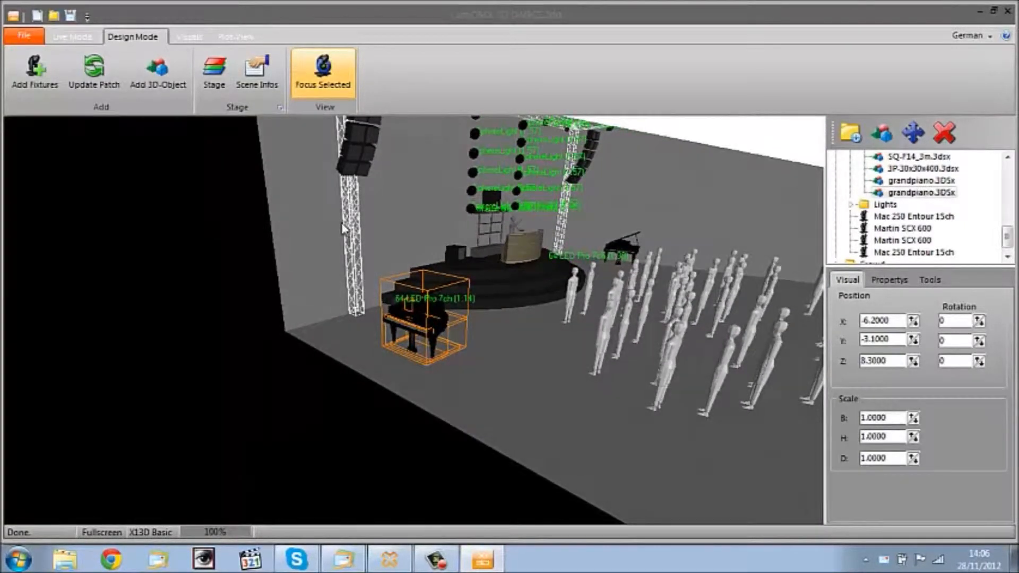
pyautogui.moveTo(533, 296)
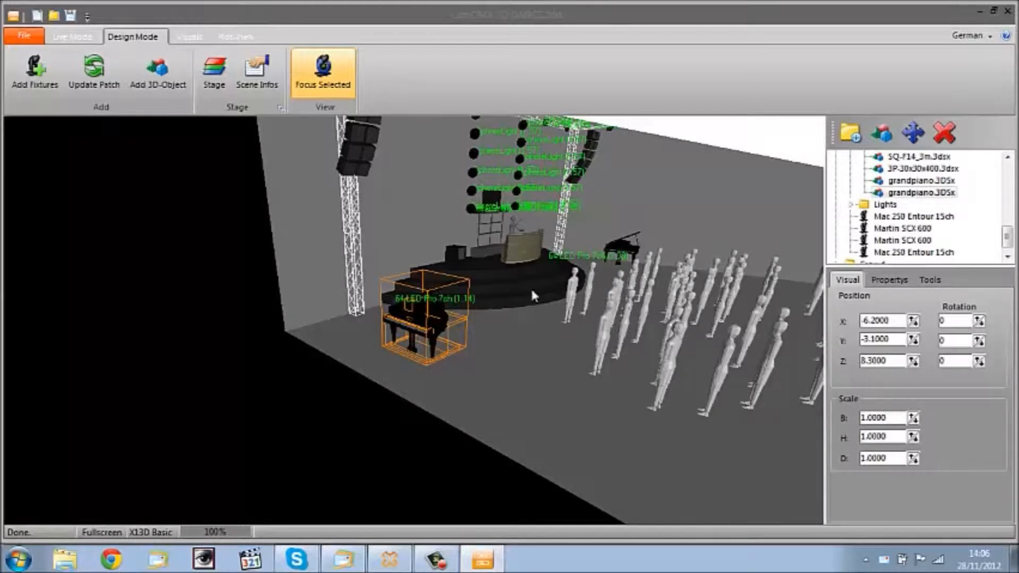
pyautogui.moveTo(620, 226)
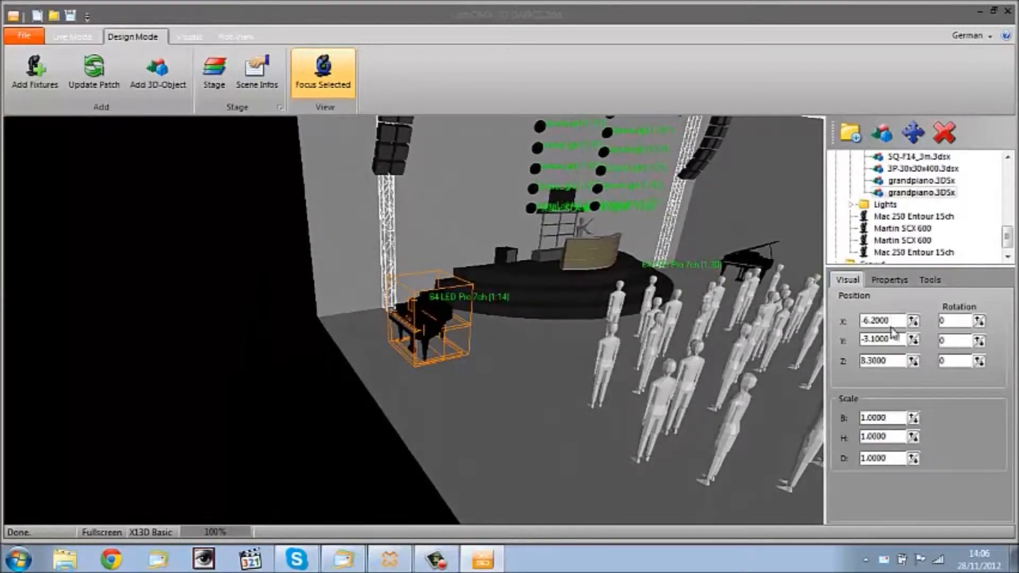
pyautogui.moveTo(455, 302)
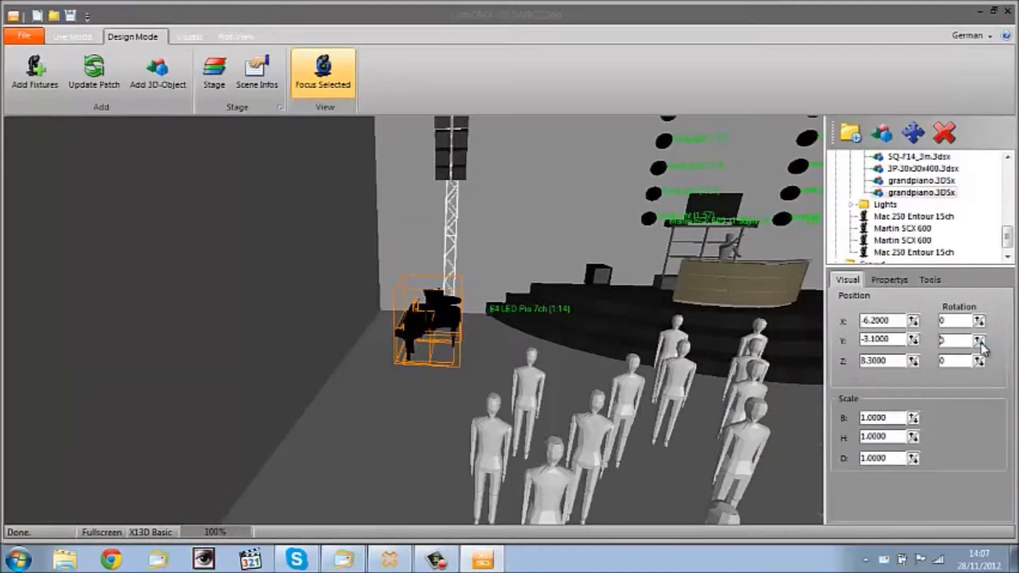
# Set the copied piano's Rotation Z to 180 in the Visual tab.
pyautogui.click(981, 337)
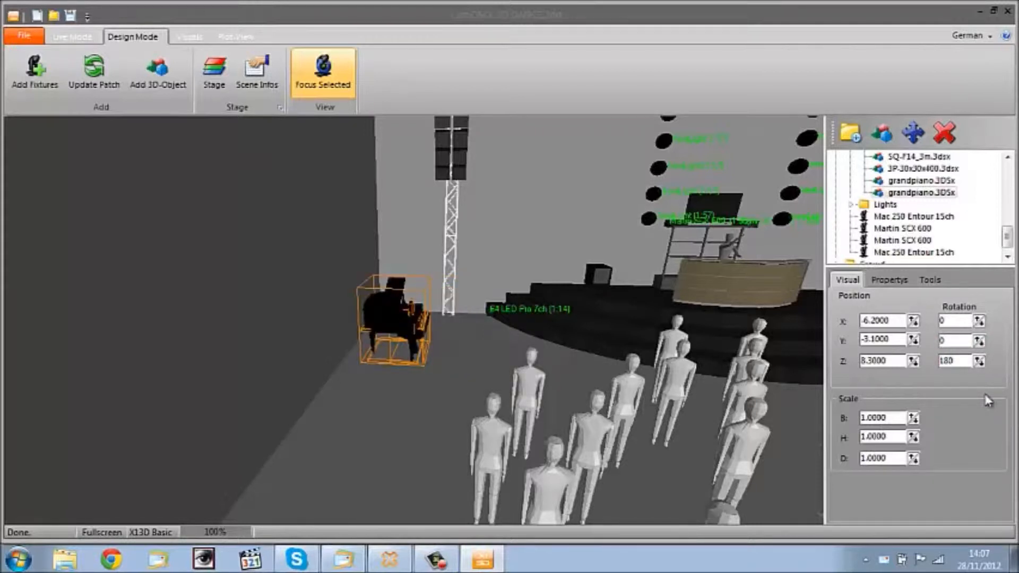
pyautogui.moveTo(465, 340)
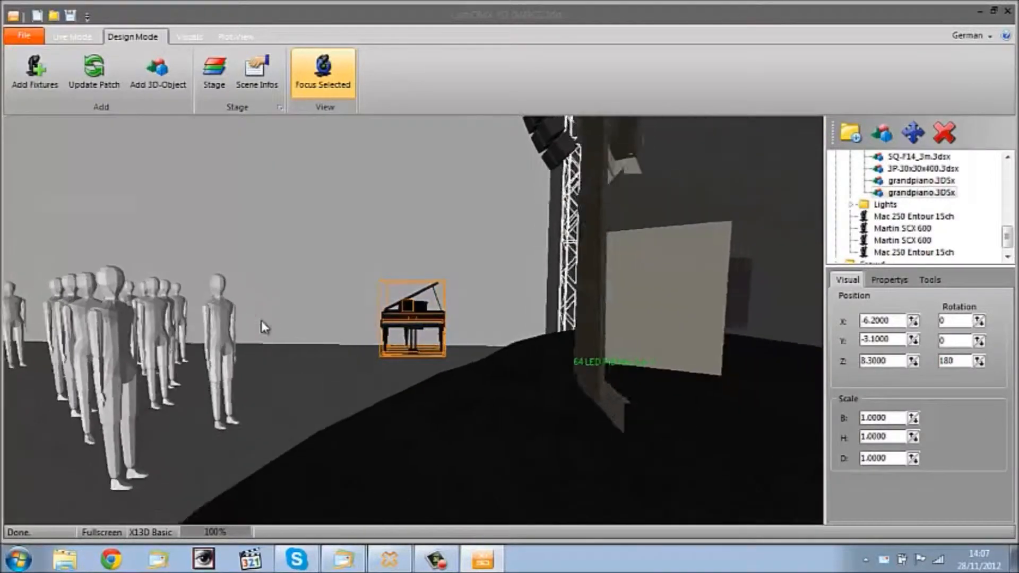
pyautogui.click(323, 71)
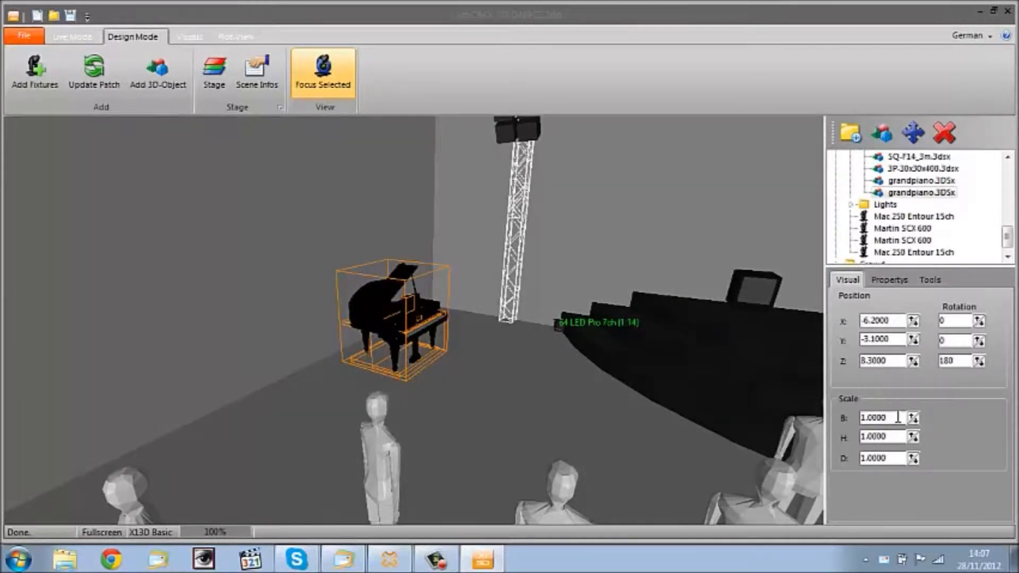
# Place grandpiano.3DSx at X -6.6, Y -2.3, Z 7.0 with scale 1.0.
pyautogui.click(880, 417)
pyautogui.write('2.0000')
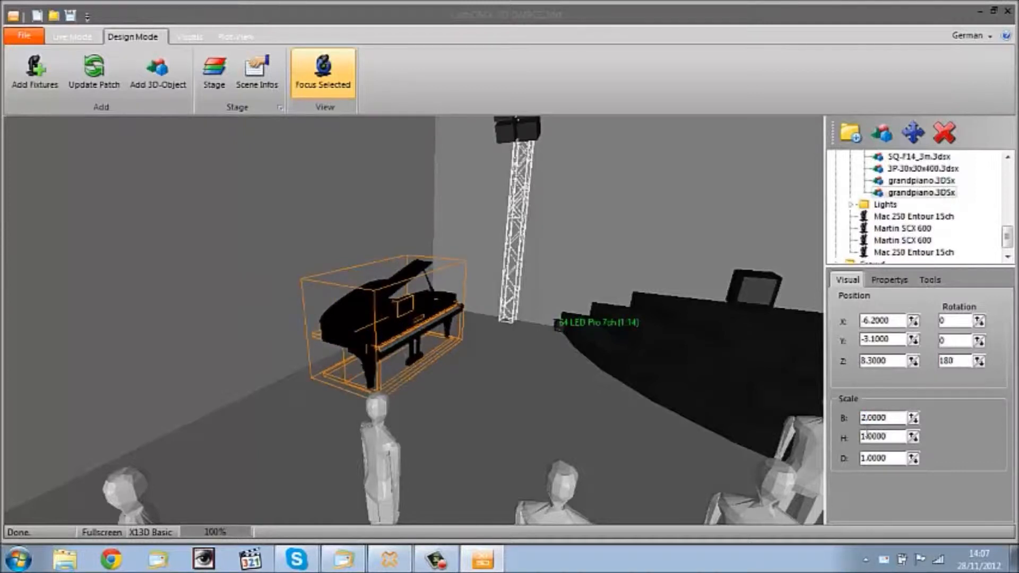
pyautogui.tripleClick(880, 436)
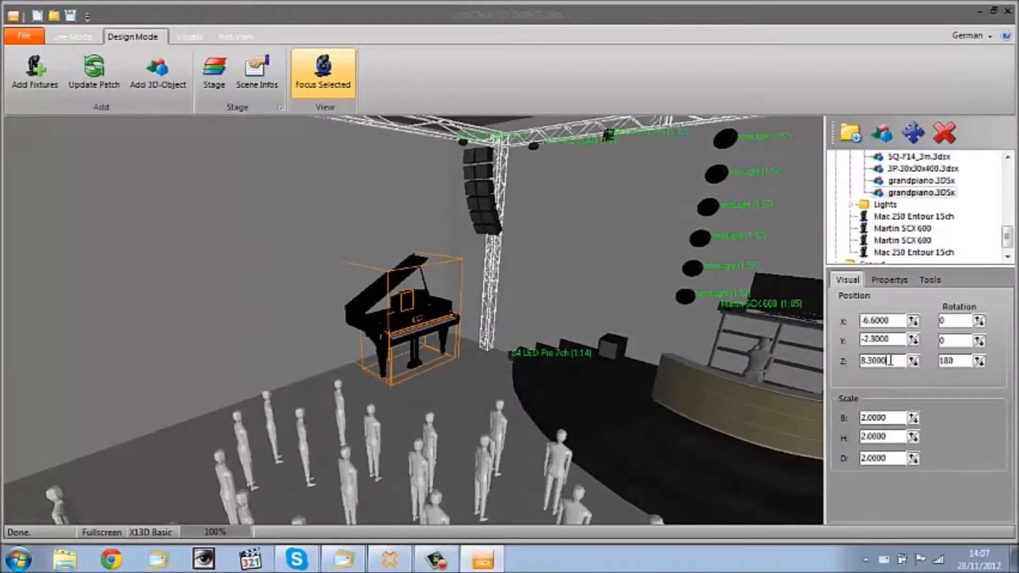
pyautogui.write('7.0000')
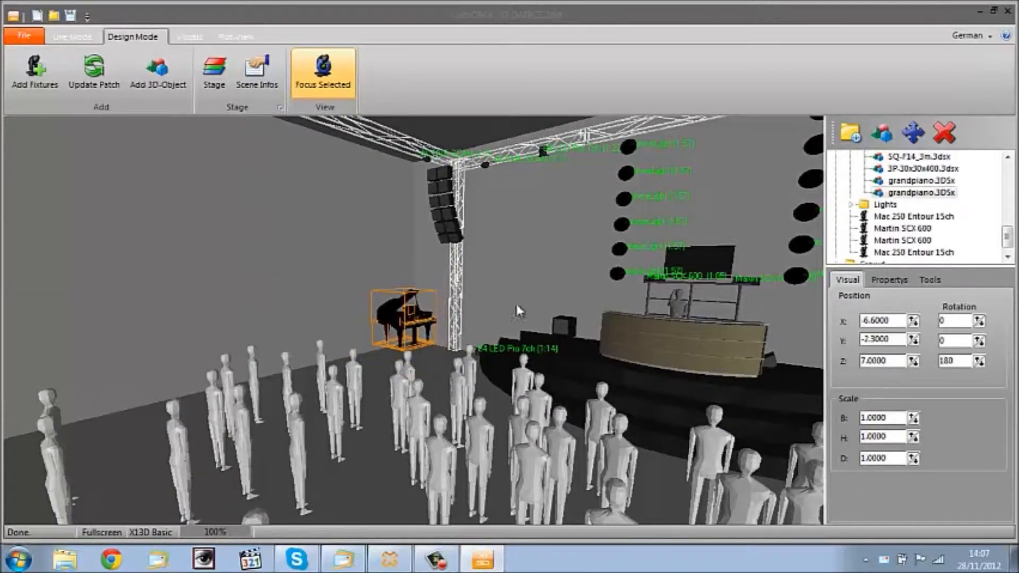
# Change the left piano's Position Y field to -3.2000.
pyautogui.click(322, 70)
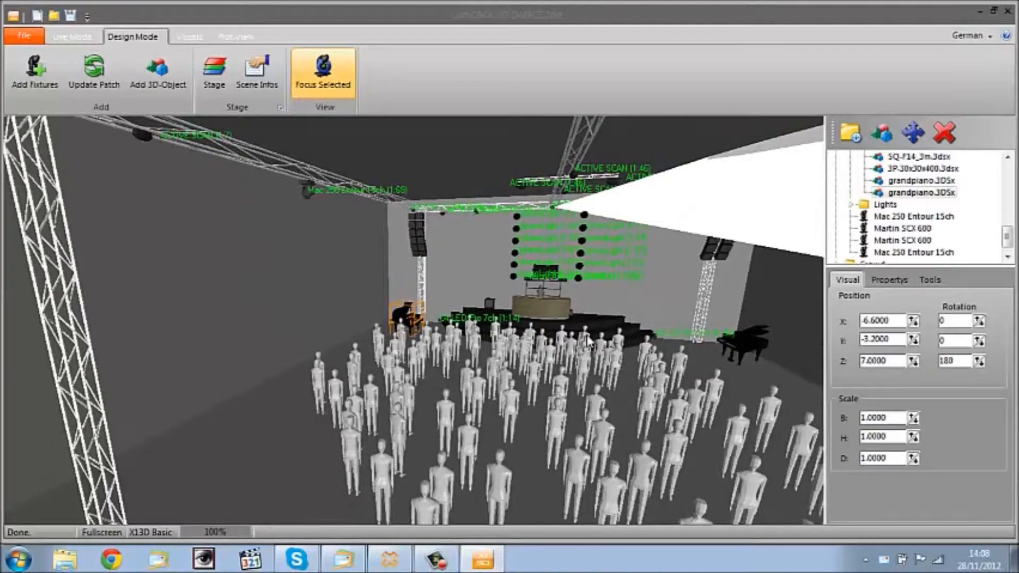
pyautogui.moveTo(627, 356)
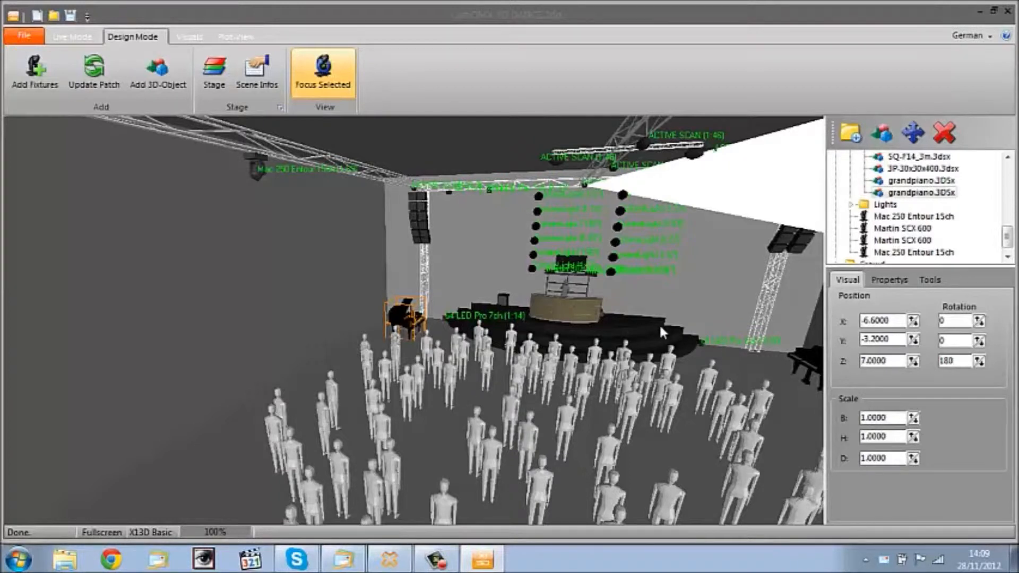
pyautogui.moveTo(658, 336)
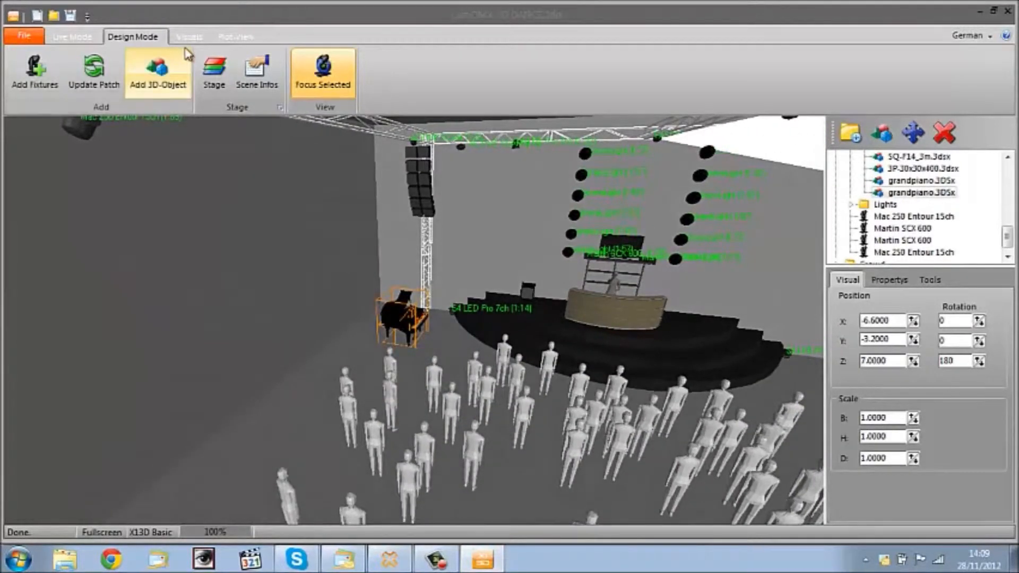
# Zoom out and select the Stage and Truss objects by clicking the truss.
pyautogui.click(214, 70)
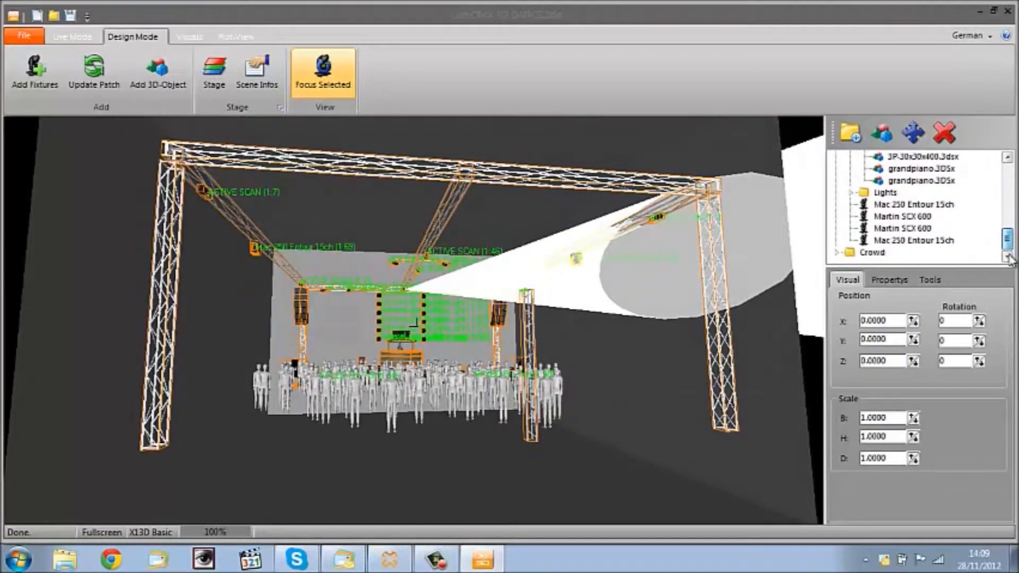
# Set the Stage and Truss Position Y to -2.5000 in the Visual tab.
pyautogui.scroll(3)
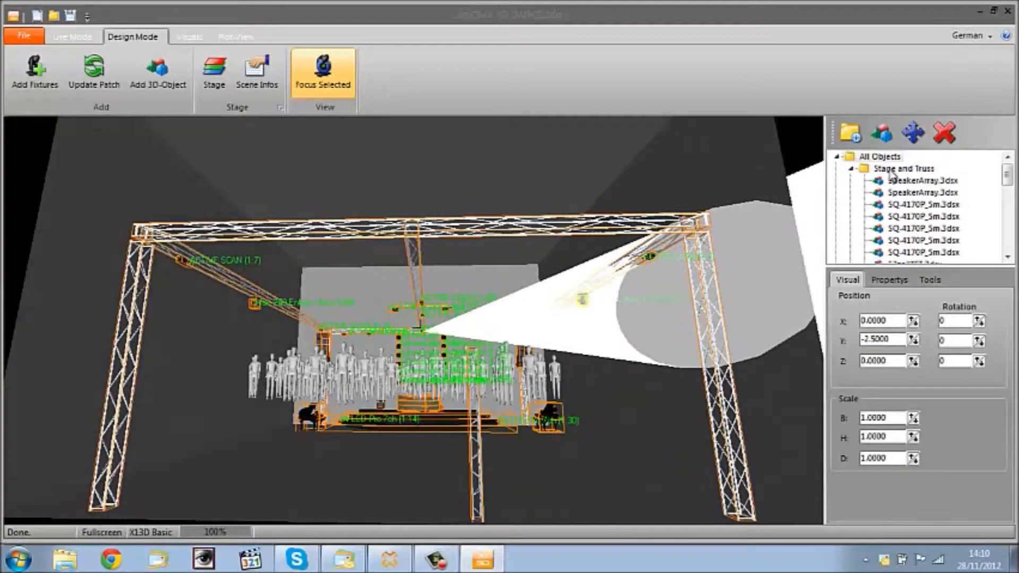
# Select the Crowd folder and enter -2.8000 as its Position Y.
pyautogui.scroll(-3)
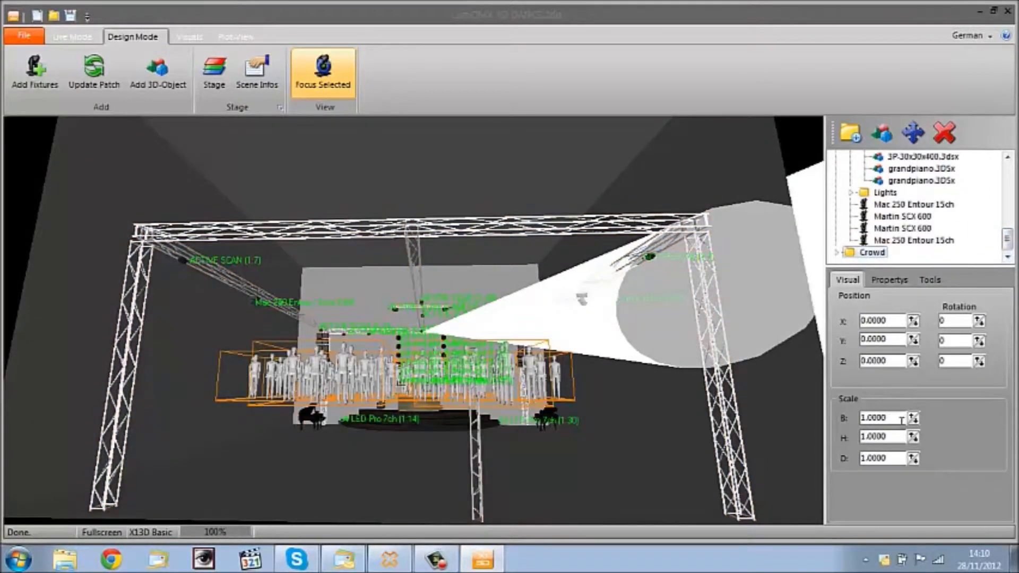
pyautogui.write('0.9600')
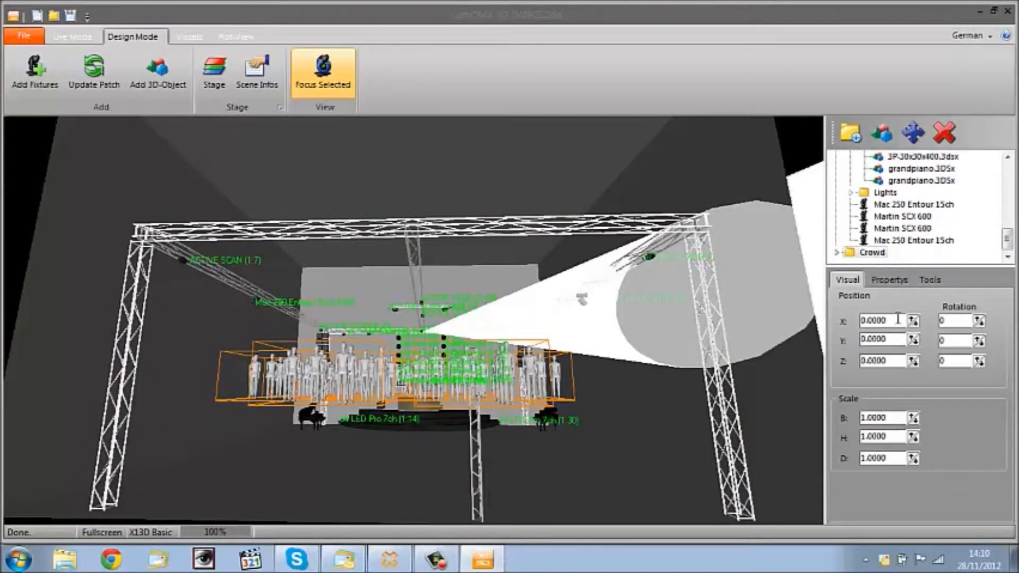
pyautogui.scroll(3)
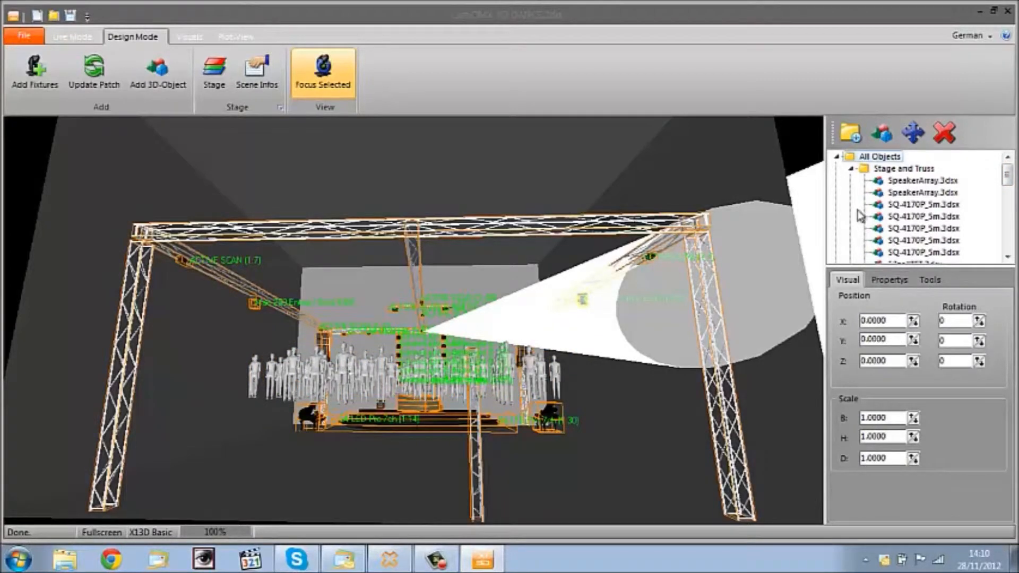
pyautogui.click(880, 156)
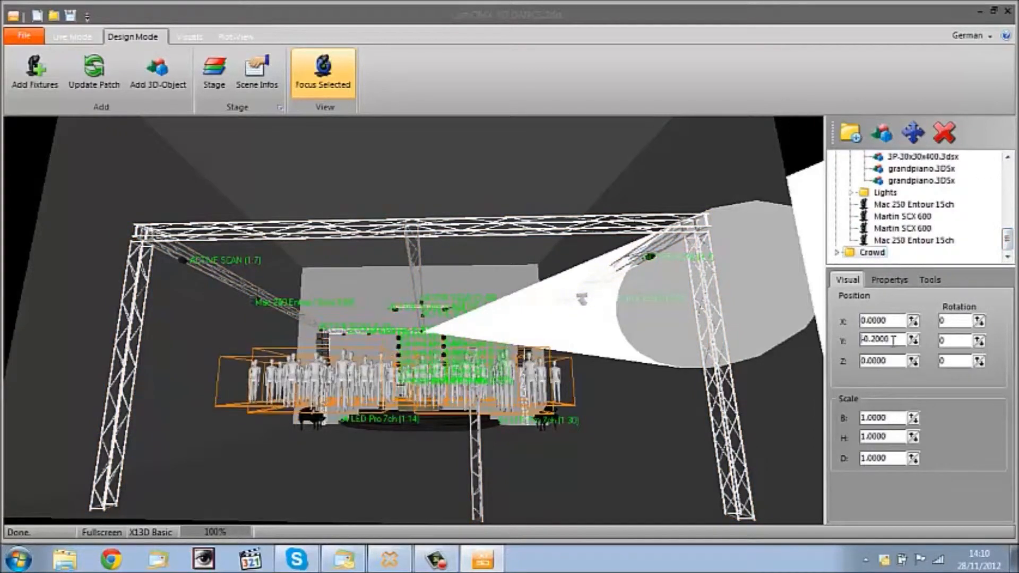
pyautogui.write('-2.8000')
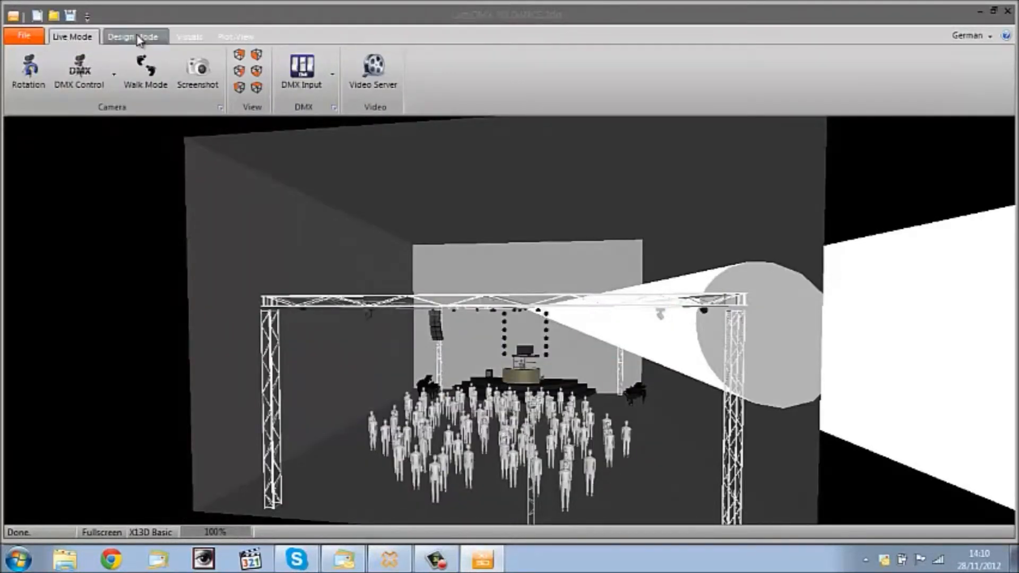
# In Design Mode, check the Stage Editor's 8 m × 20 m × 20 m hall, then close it.
pyautogui.click(133, 36)
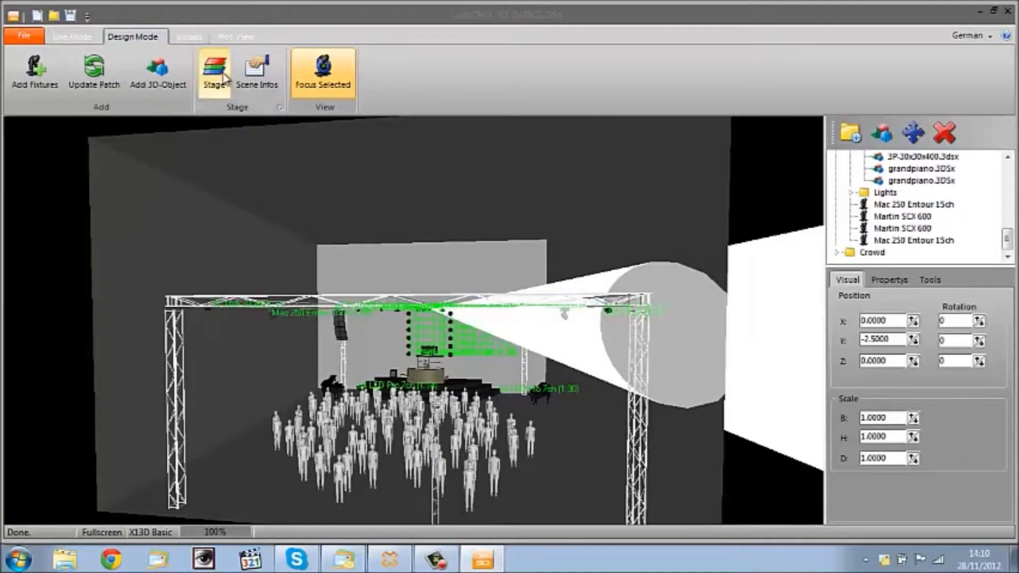
pyautogui.click(214, 70)
pyautogui.write('8')
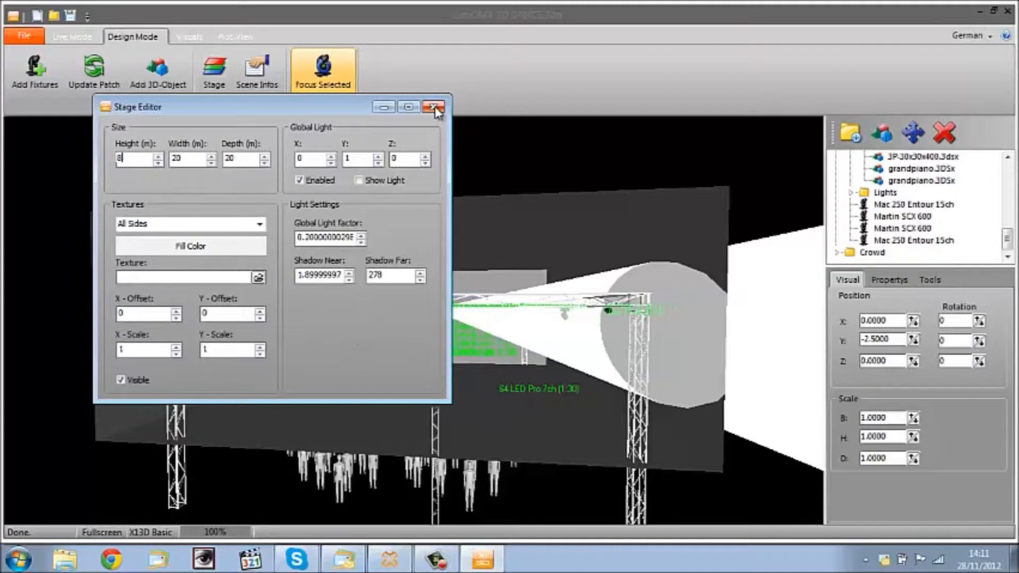
pyautogui.click(434, 107)
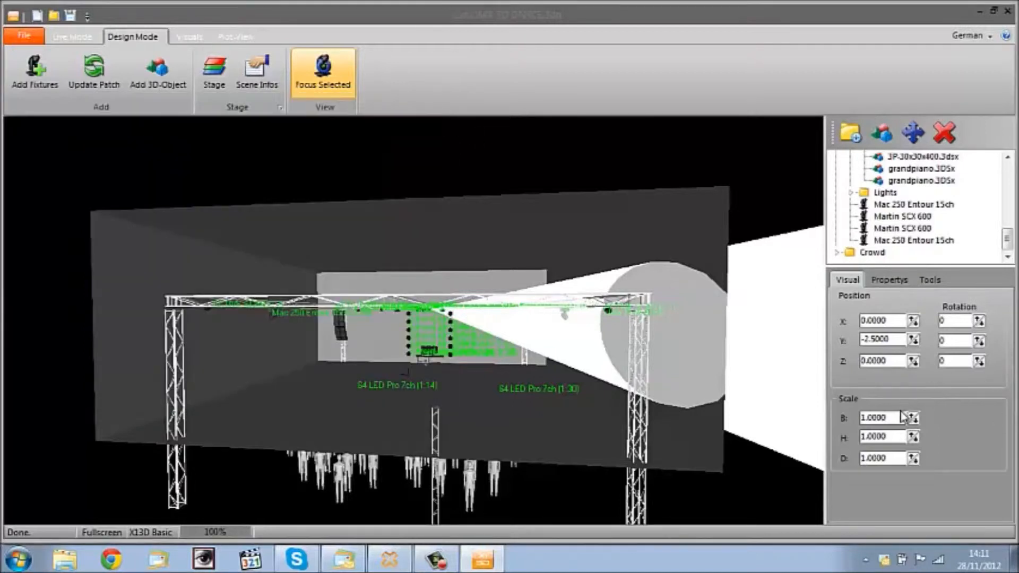
# Replace the Crowd's Position Y value with 0.0000.
pyautogui.tripleClick(881, 340)
pyautogui.write('0.0000')
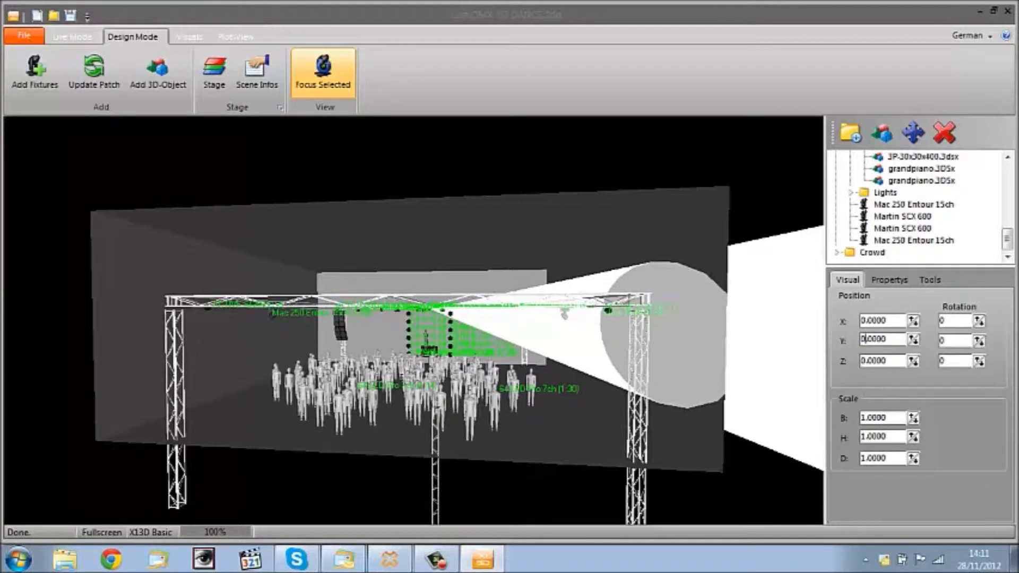
pyautogui.scroll(3)
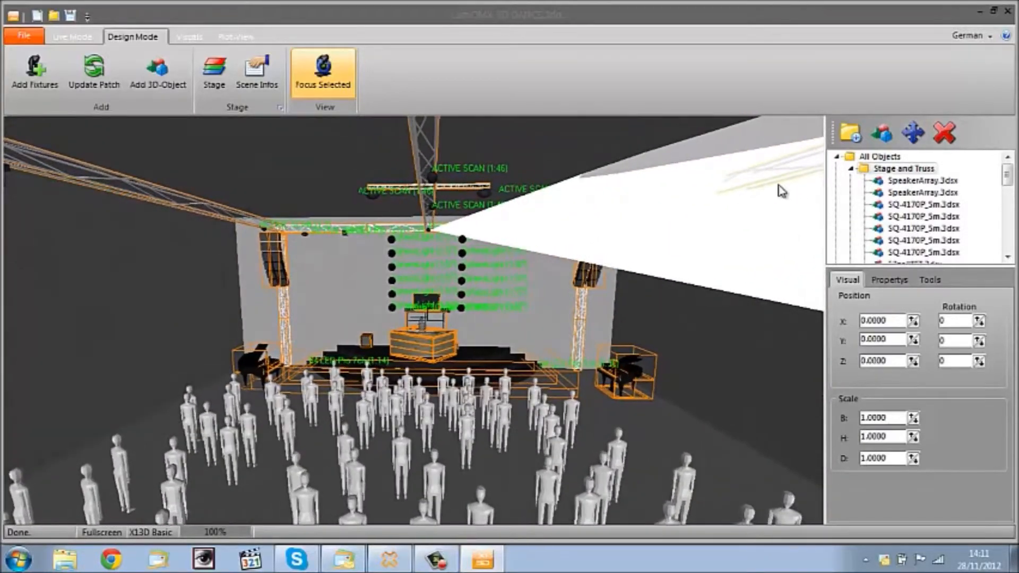
# Expand the Lights folder and scroll through the Fascination and Active Scan fixtures.
pyautogui.click(852, 168)
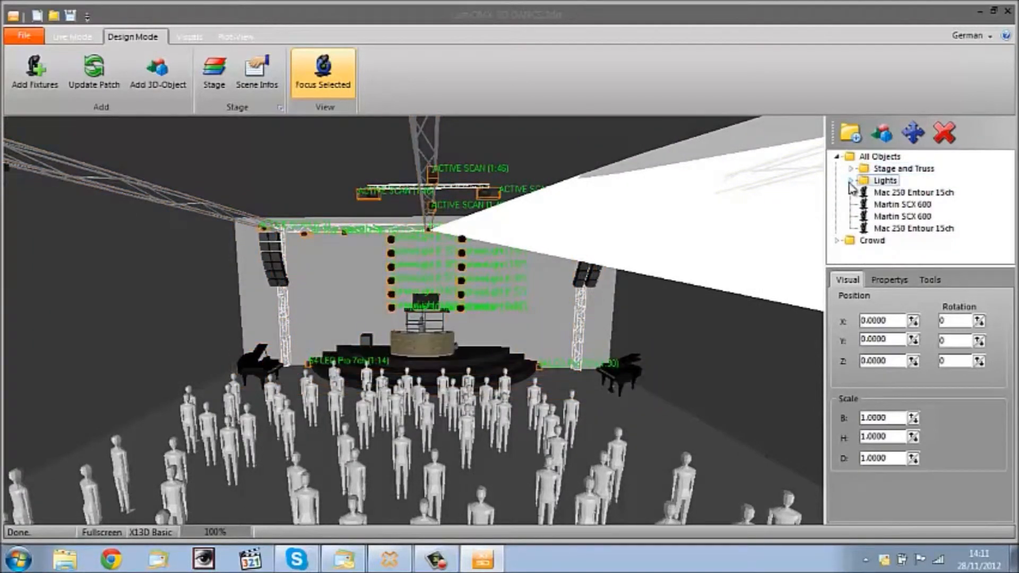
pyautogui.scroll(-3)
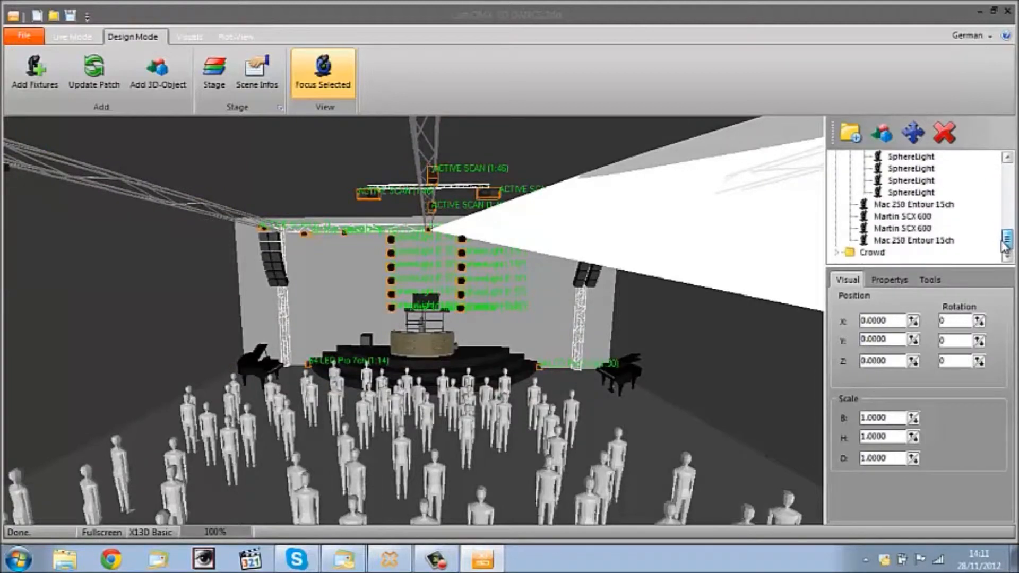
pyautogui.scroll(3)
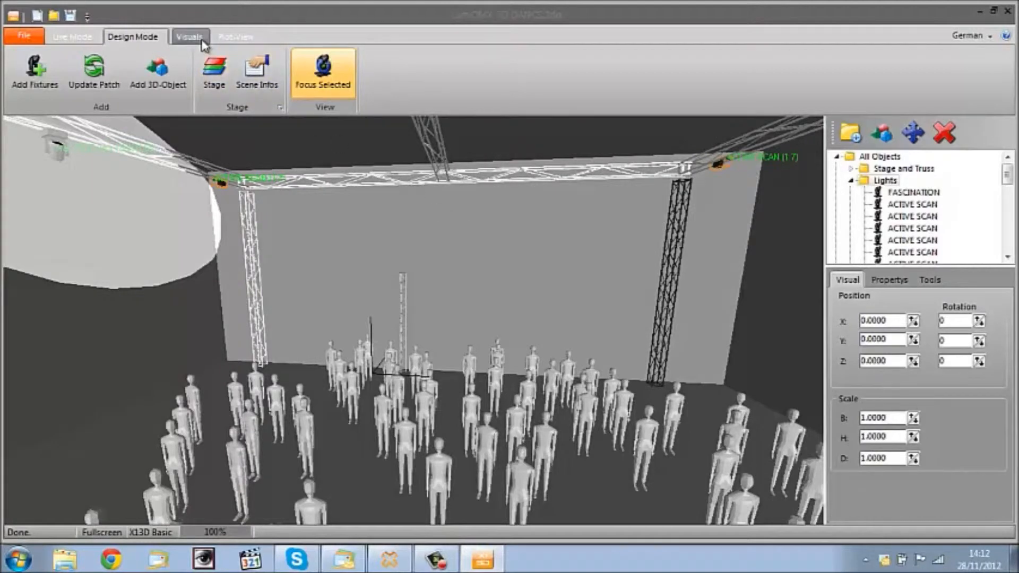
pyautogui.moveTo(158, 70)
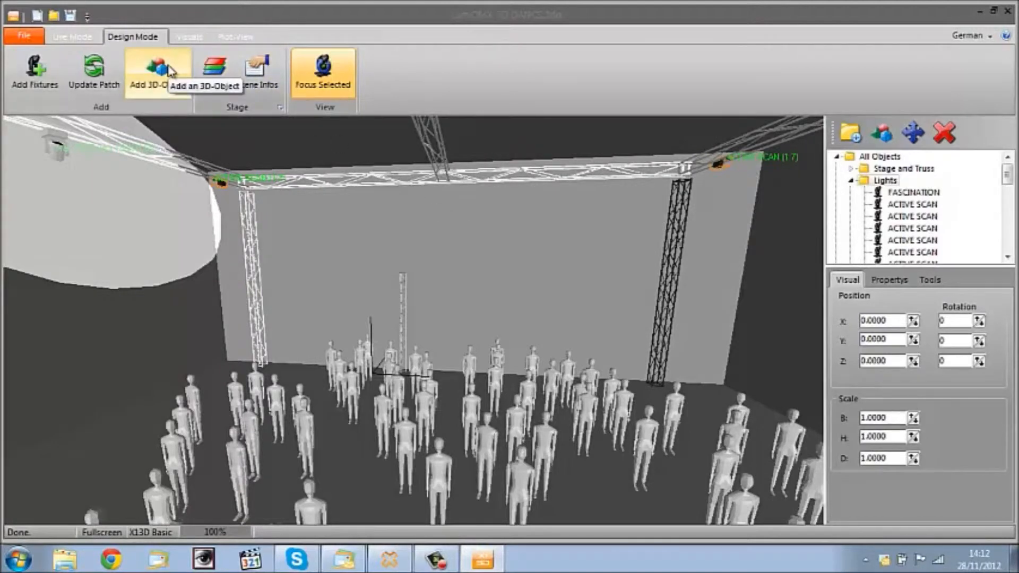
pyautogui.moveTo(857, 116)
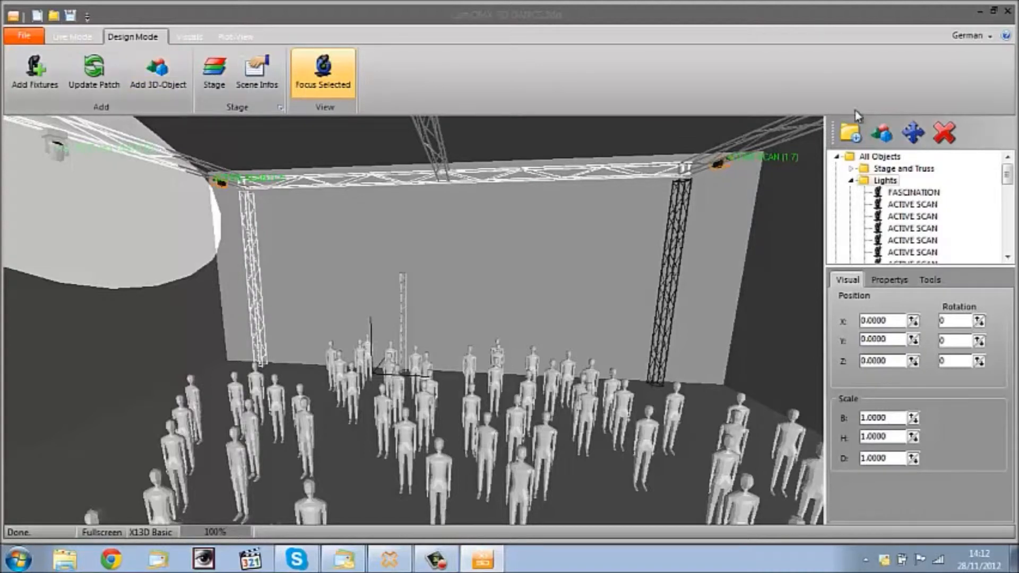
pyautogui.moveTo(291, 68)
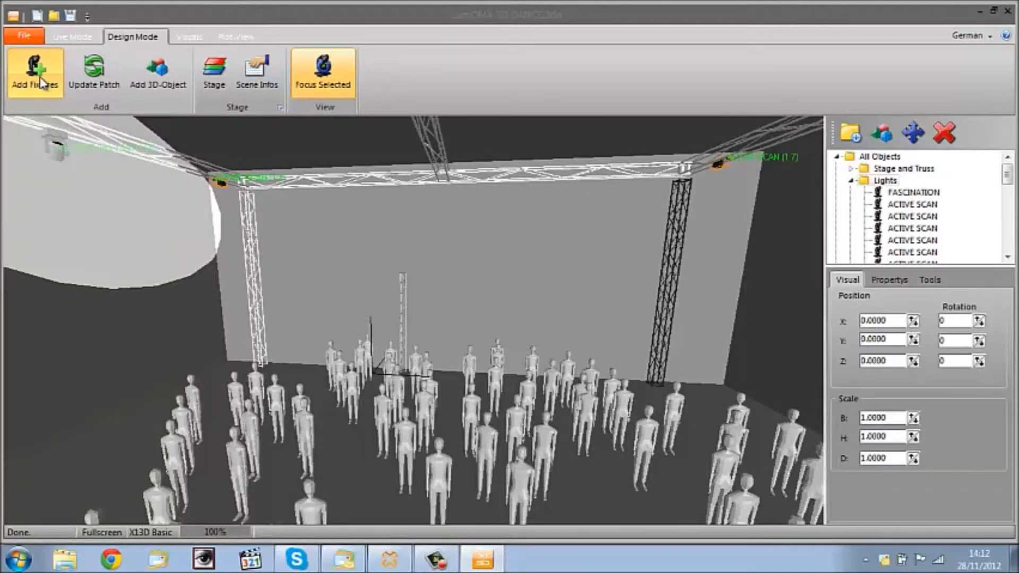
# Open the Fixture Patch dialog with Add Fixtures on the Design Mode ribbon.
pyautogui.click(34, 71)
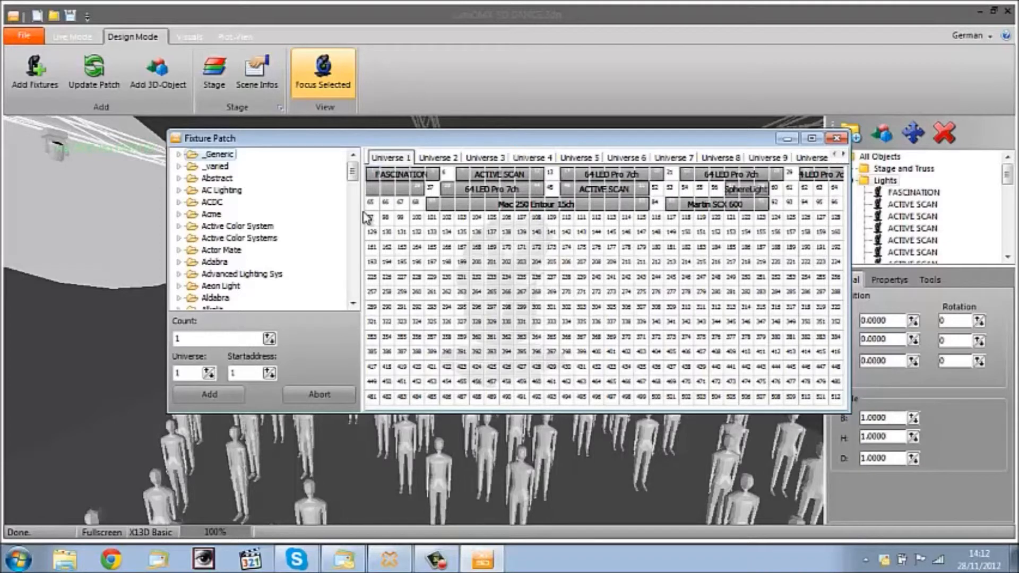
# Expand the ElationPro folder in the fixture library and scroll through its fixture models.
pyautogui.click(214, 166)
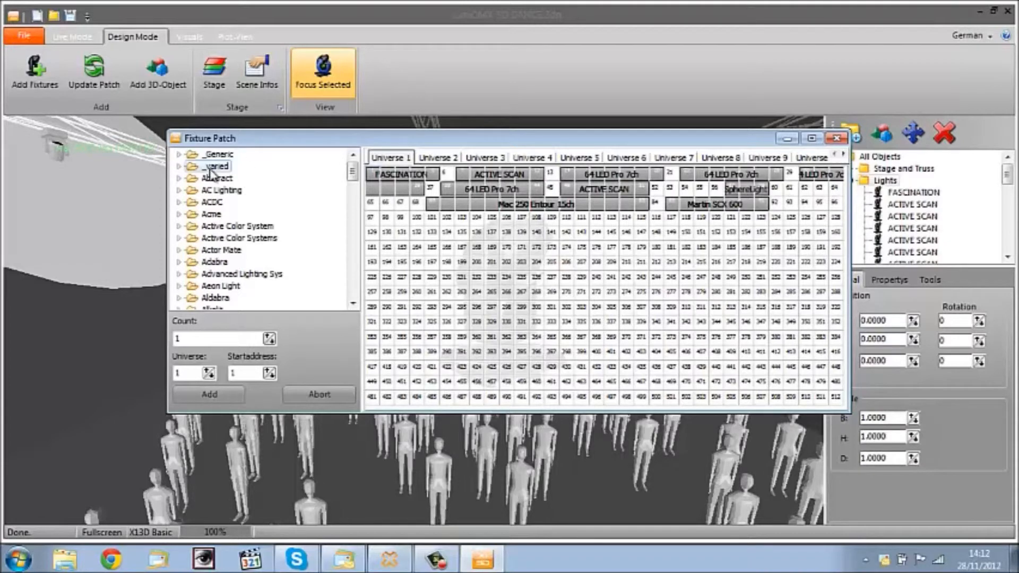
pyautogui.scroll(-3)
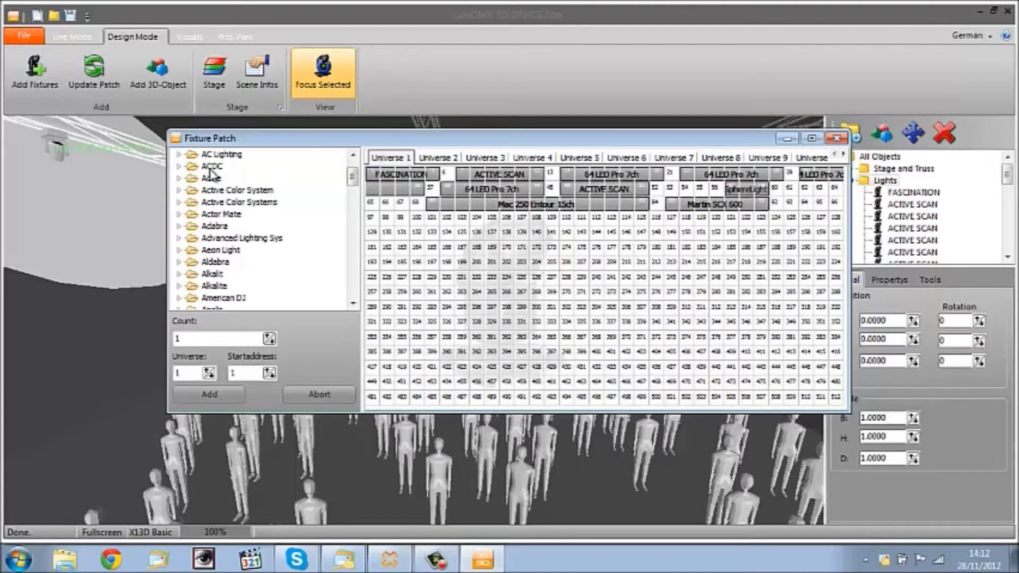
pyautogui.scroll(-3)
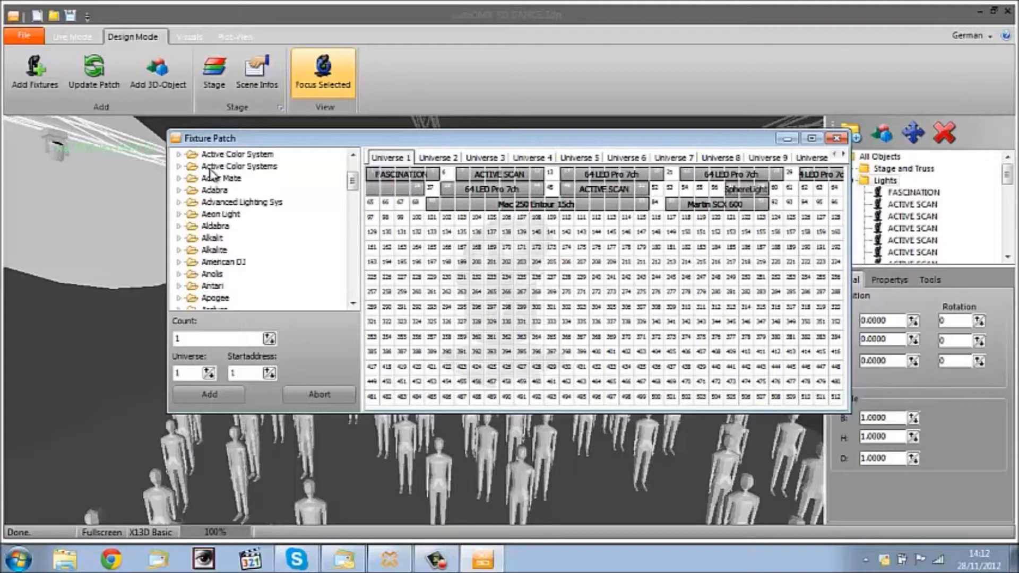
pyautogui.scroll(-3)
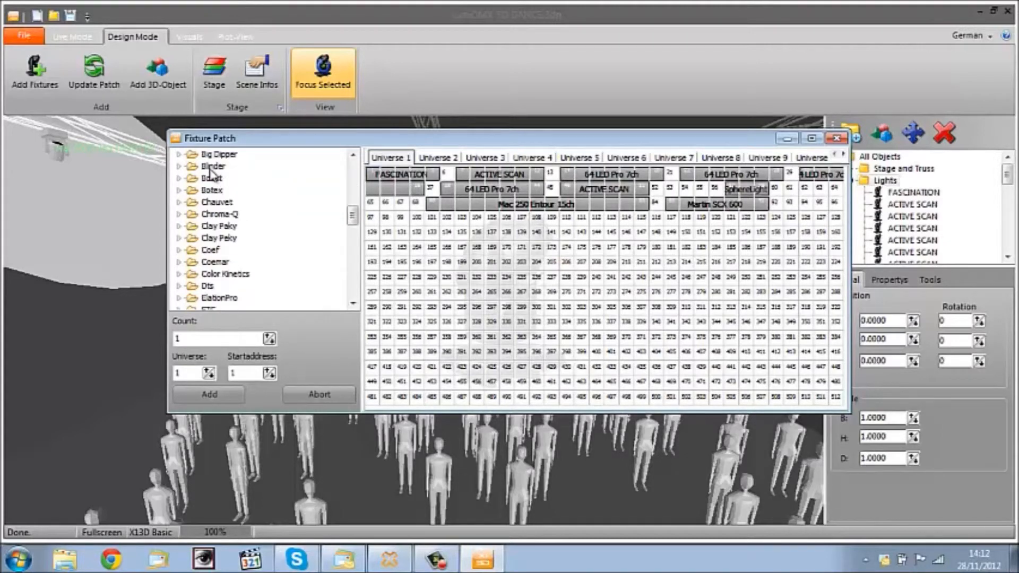
pyautogui.scroll(-3)
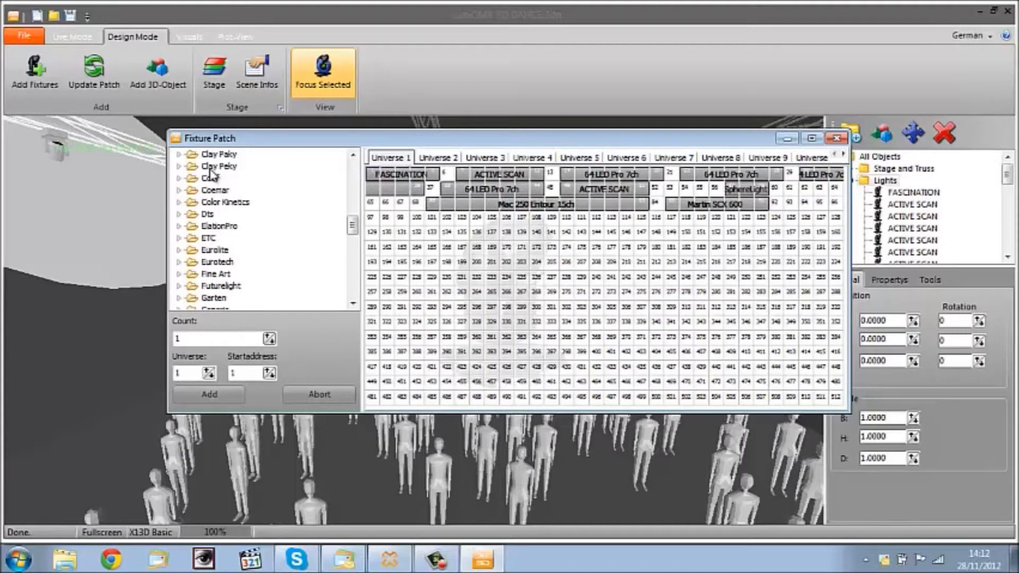
pyautogui.moveTo(223, 235)
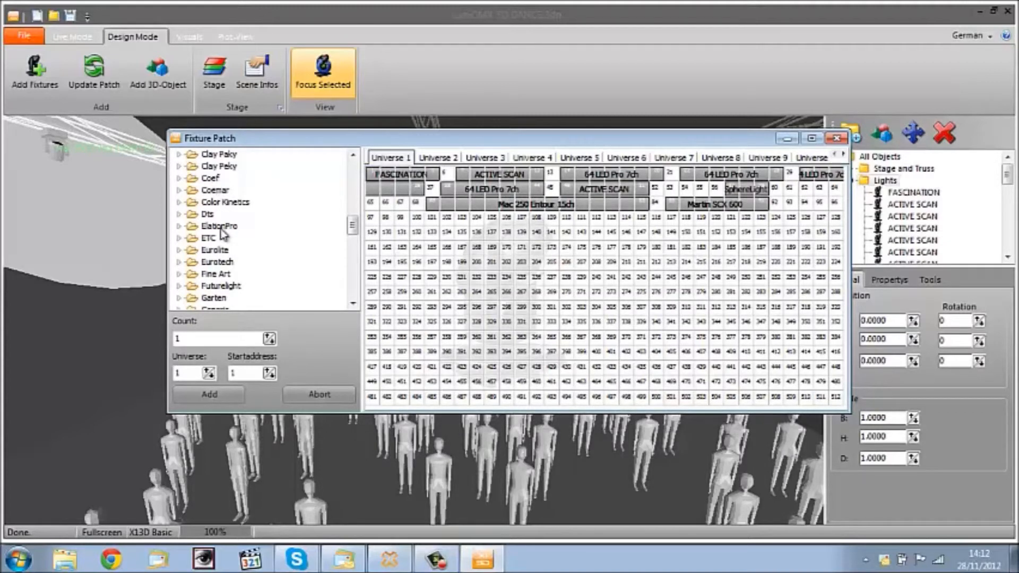
pyautogui.scroll(3)
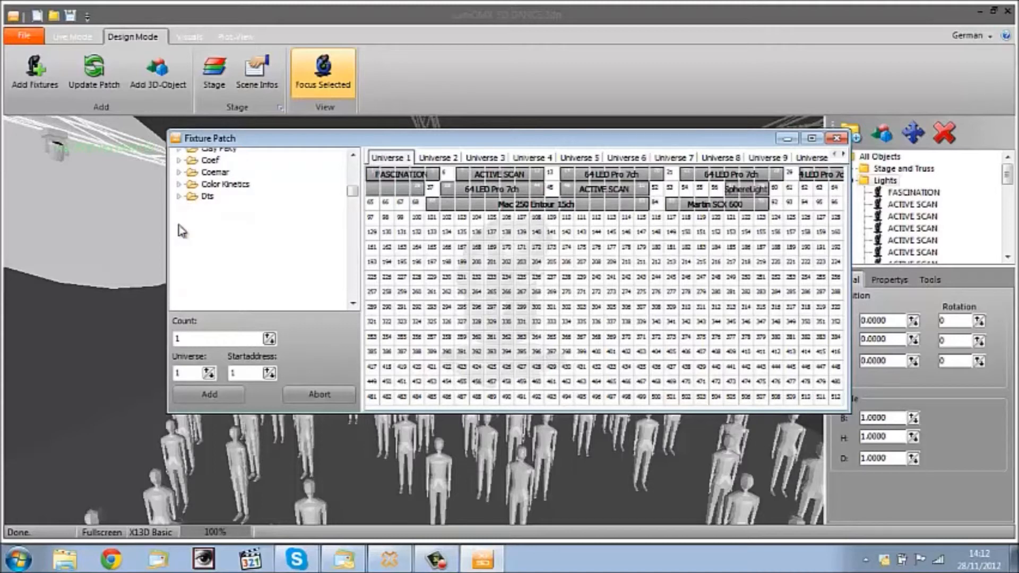
pyautogui.click(188, 154)
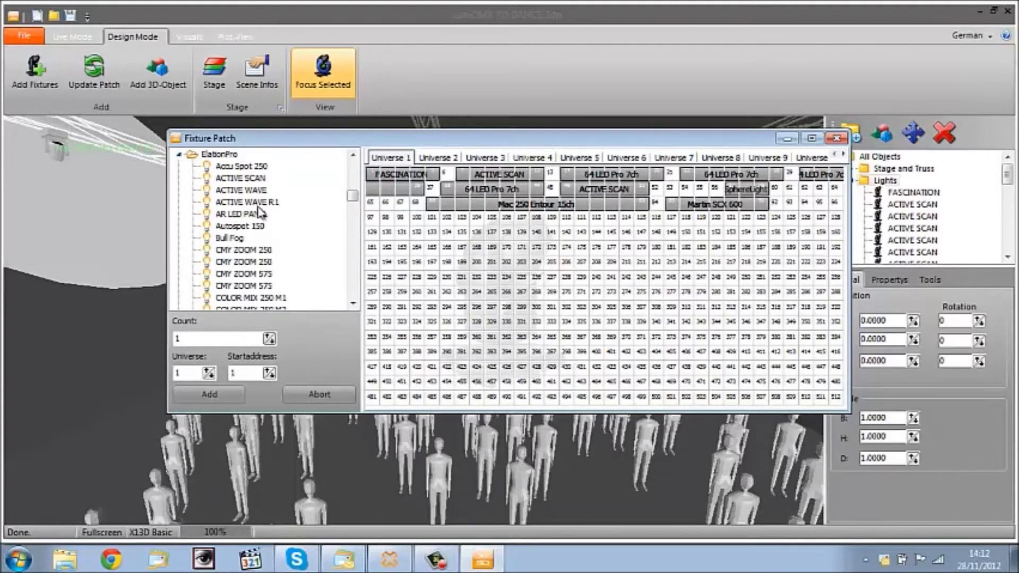
pyautogui.scroll(-3)
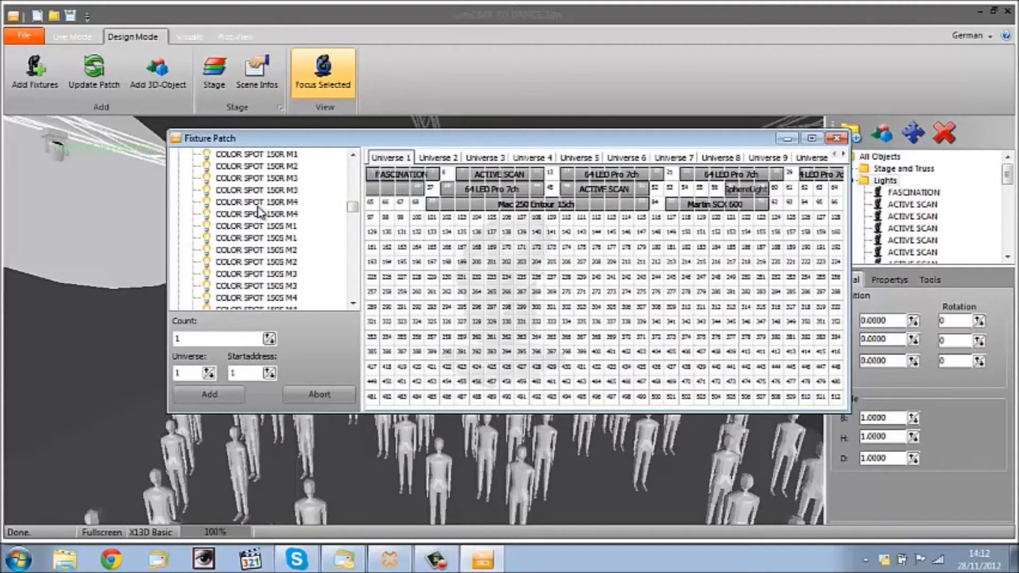
pyautogui.scroll(-3)
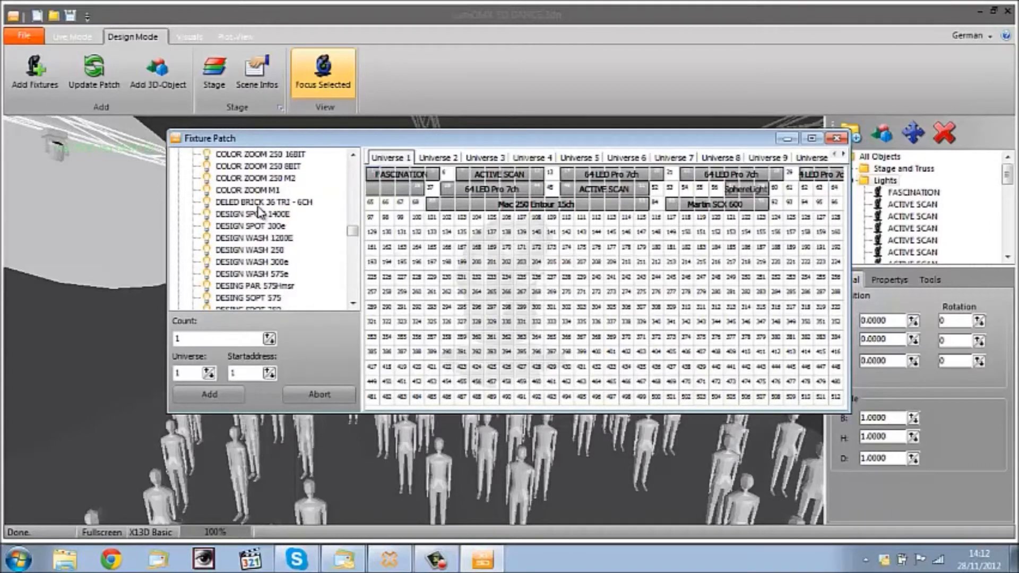
pyautogui.scroll(-3)
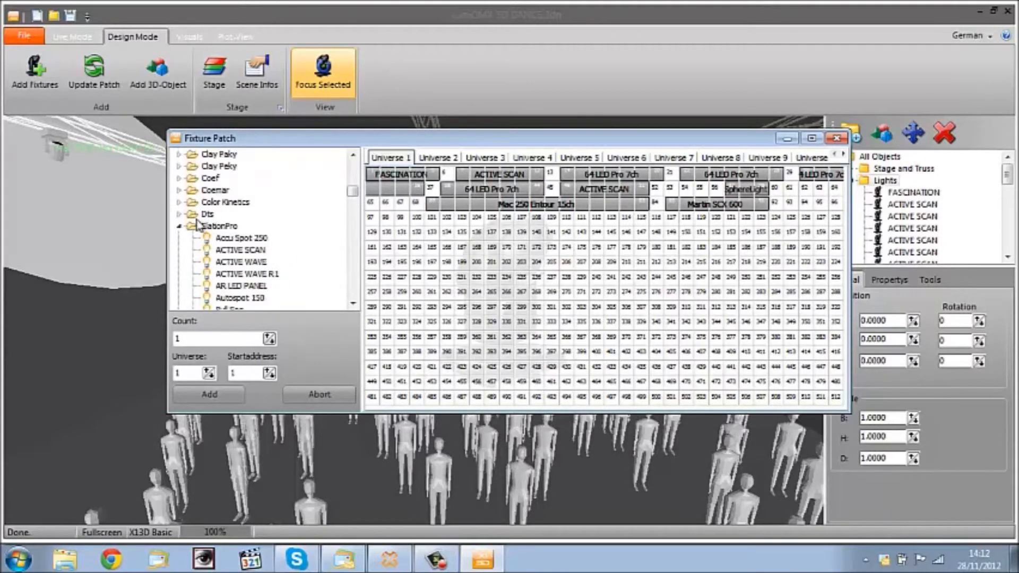
pyautogui.scroll(3)
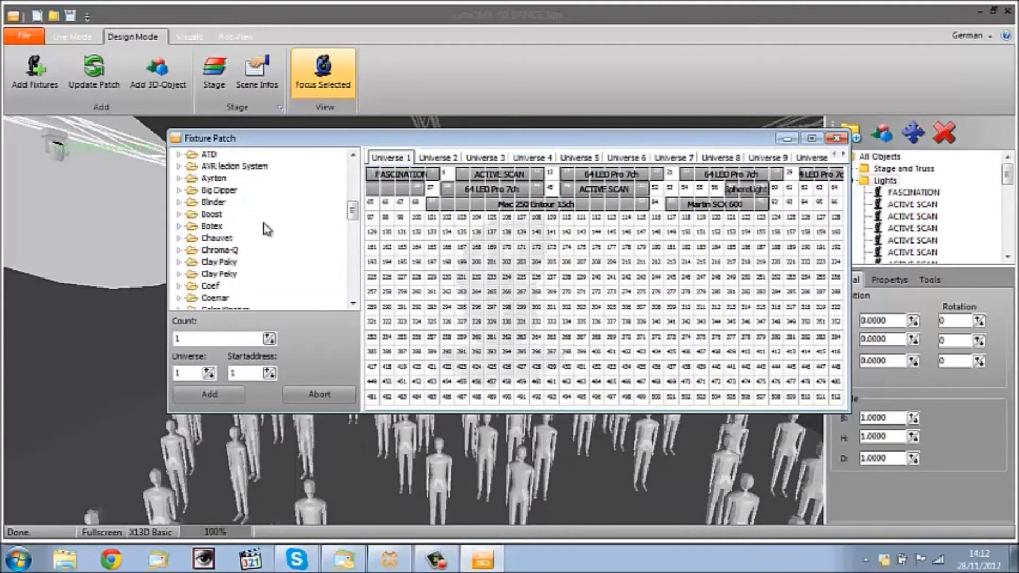
pyautogui.scroll(3)
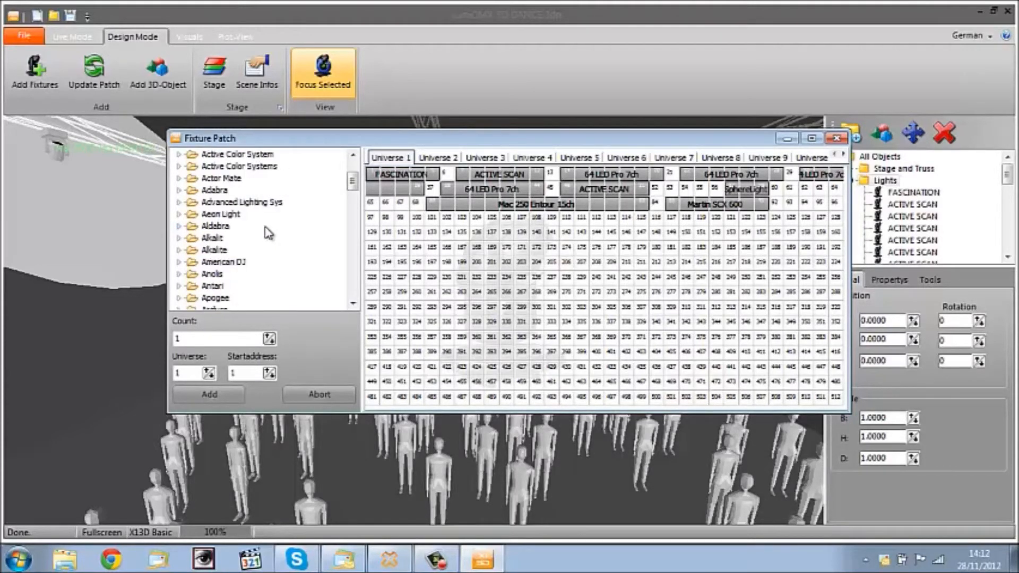
pyautogui.scroll(3)
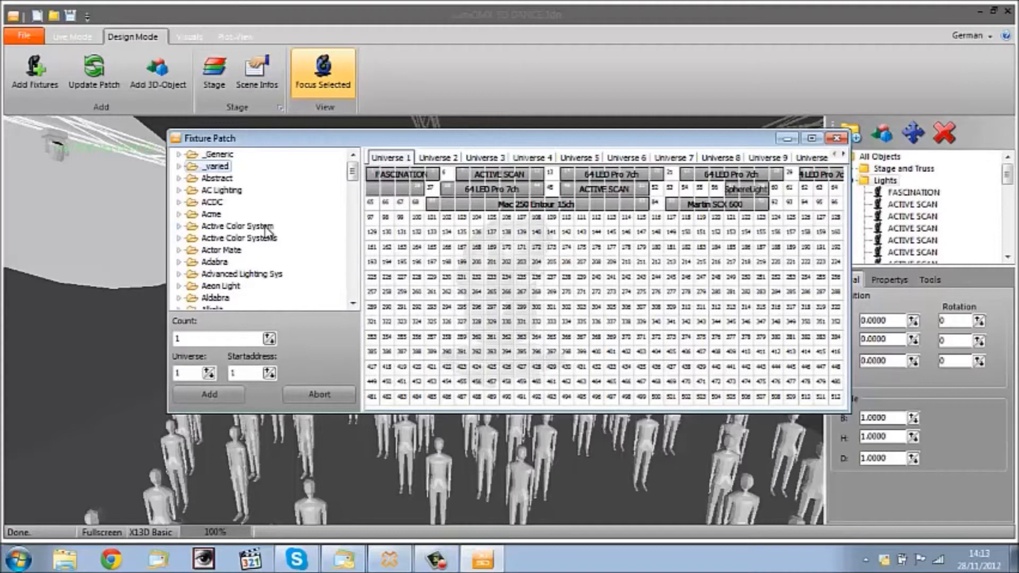
pyautogui.scroll(-3)
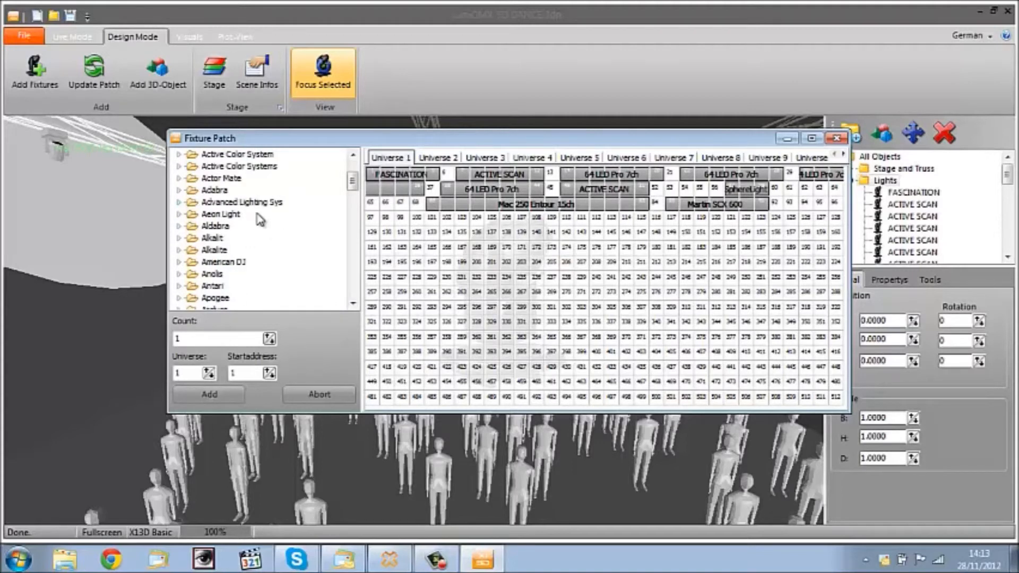
pyautogui.scroll(-3)
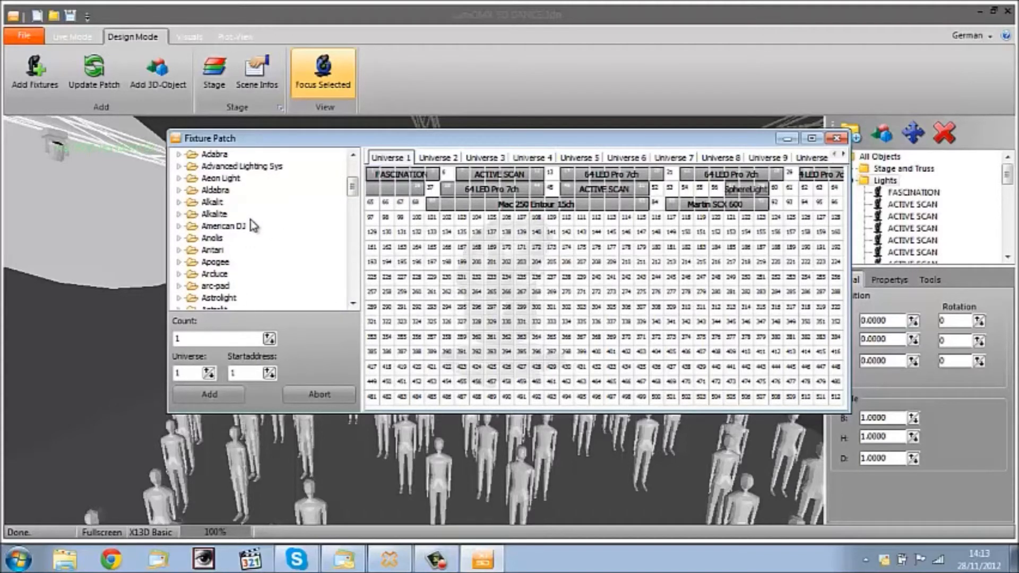
pyautogui.scroll(-3)
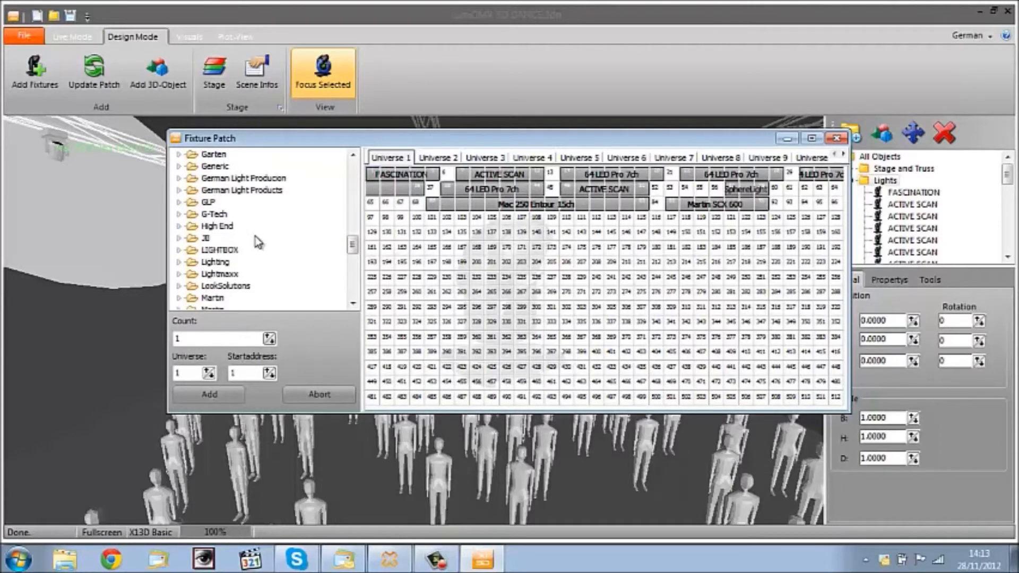
pyautogui.scroll(-3)
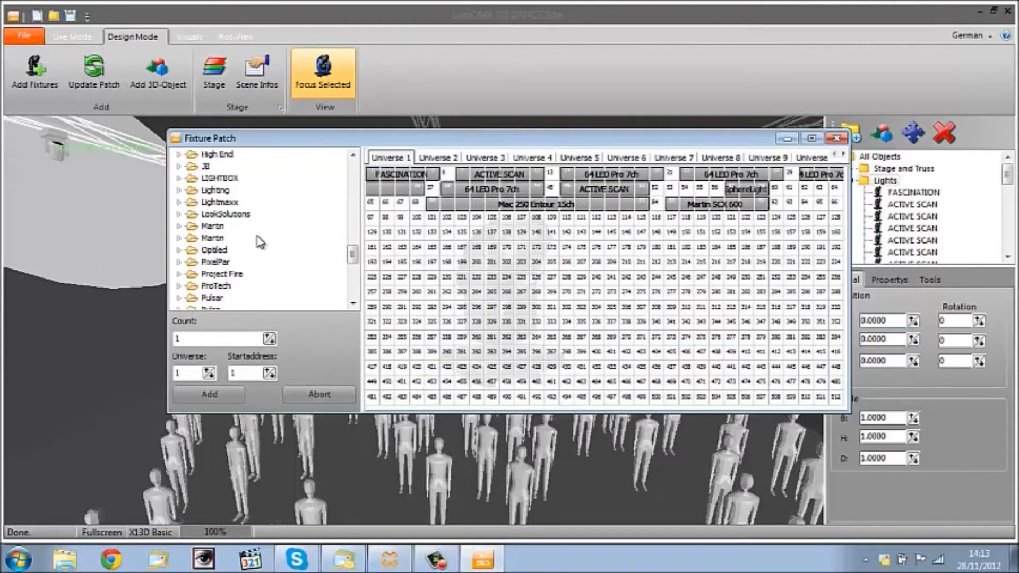
pyautogui.scroll(-3)
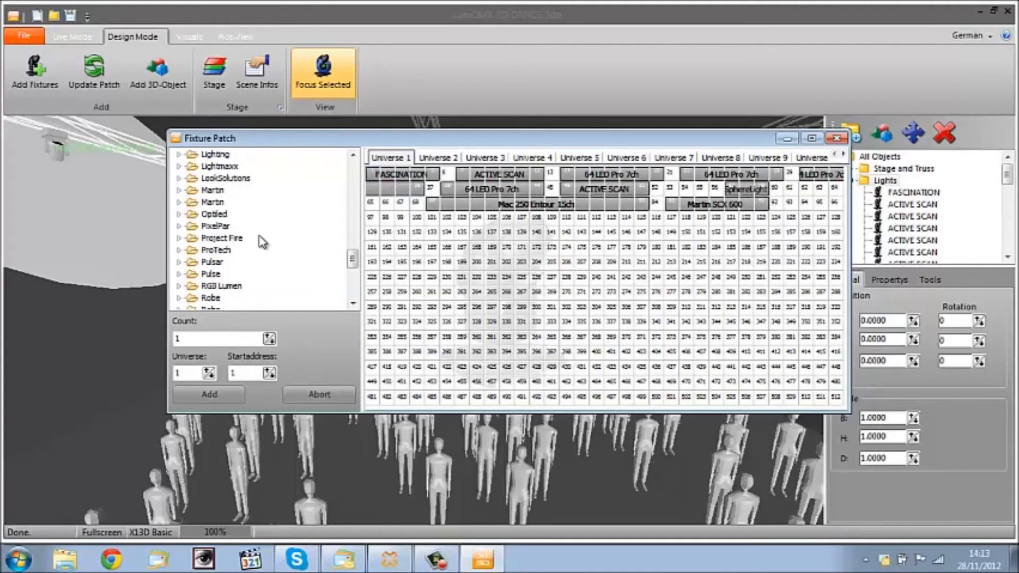
pyautogui.scroll(-3)
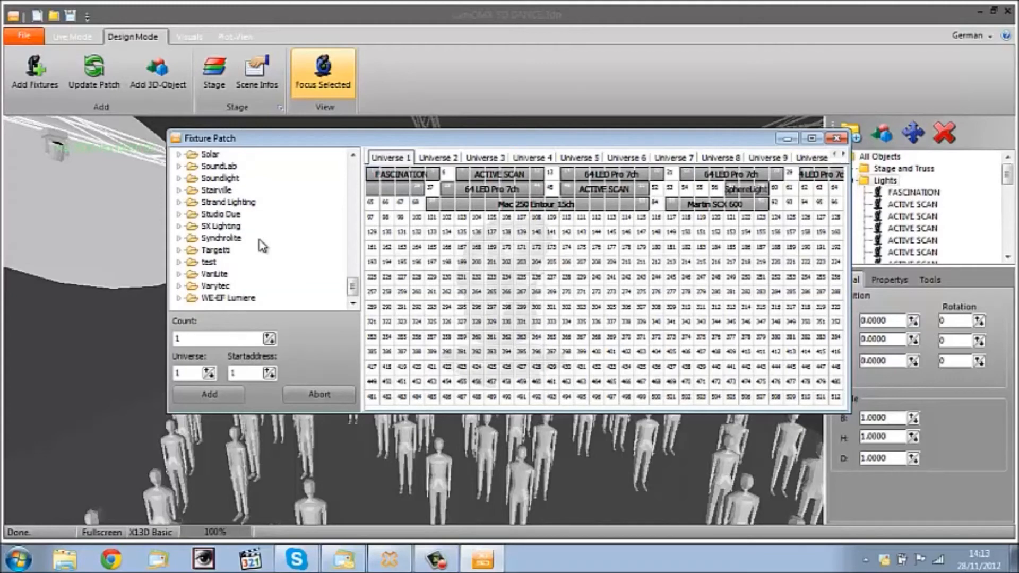
pyautogui.moveTo(178, 274)
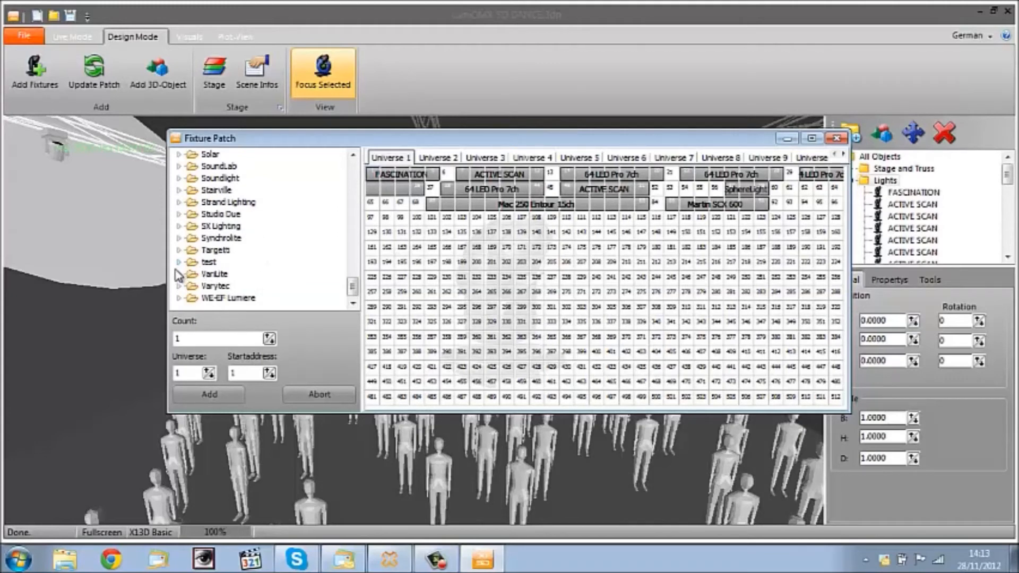
pyautogui.moveTo(278, 267)
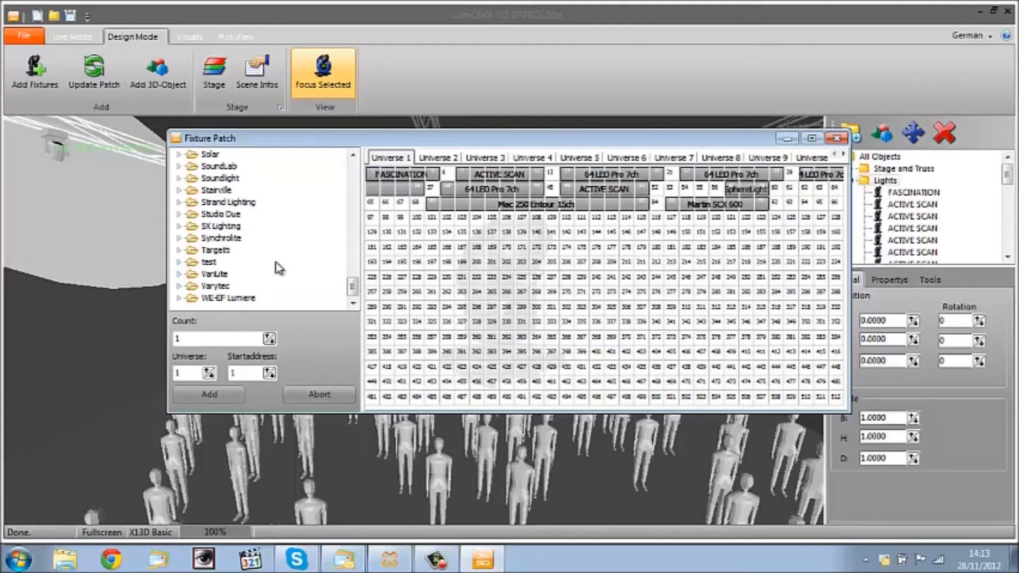
pyautogui.scroll(3)
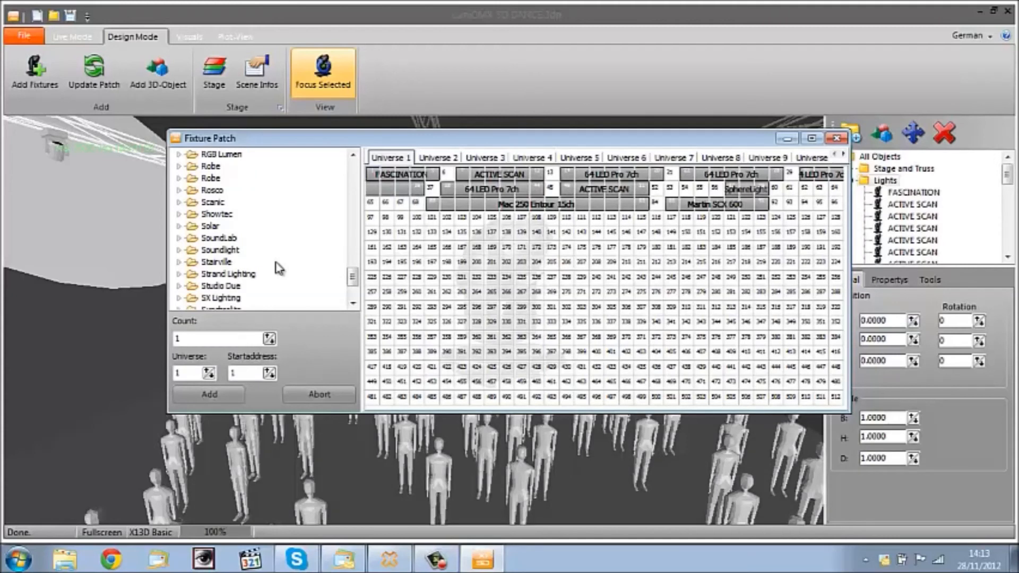
pyautogui.moveTo(532, 177)
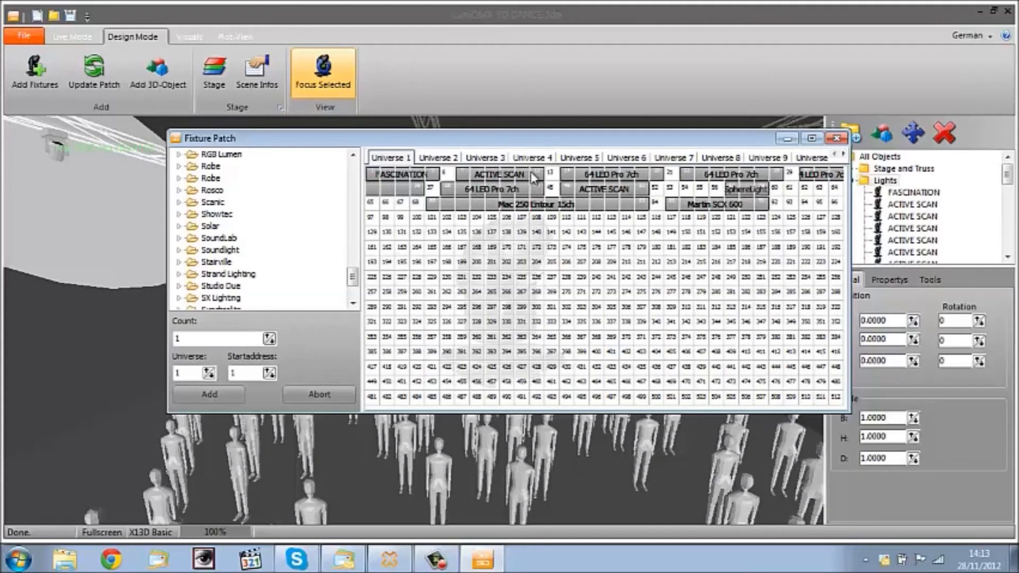
pyautogui.moveTo(290, 275)
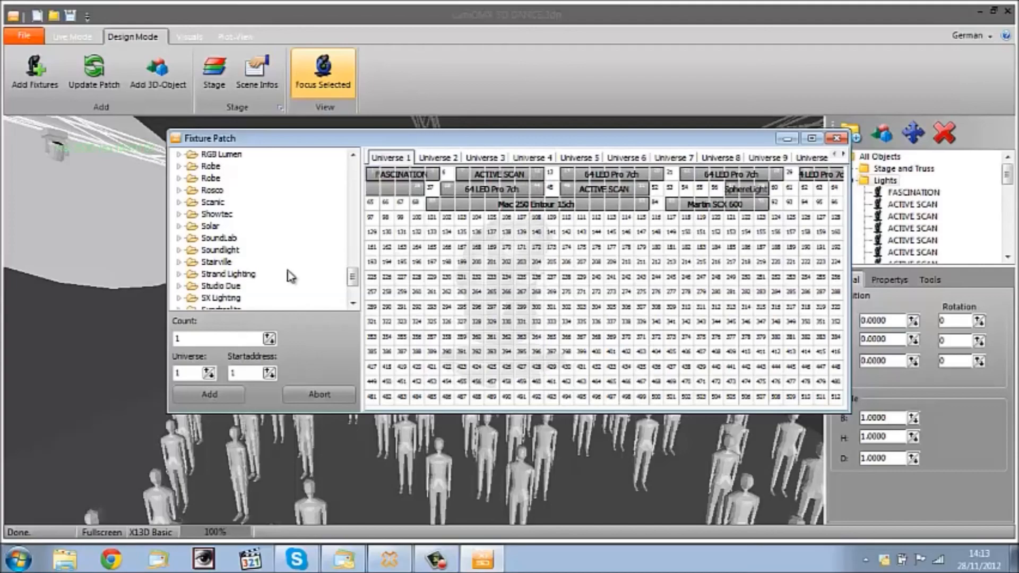